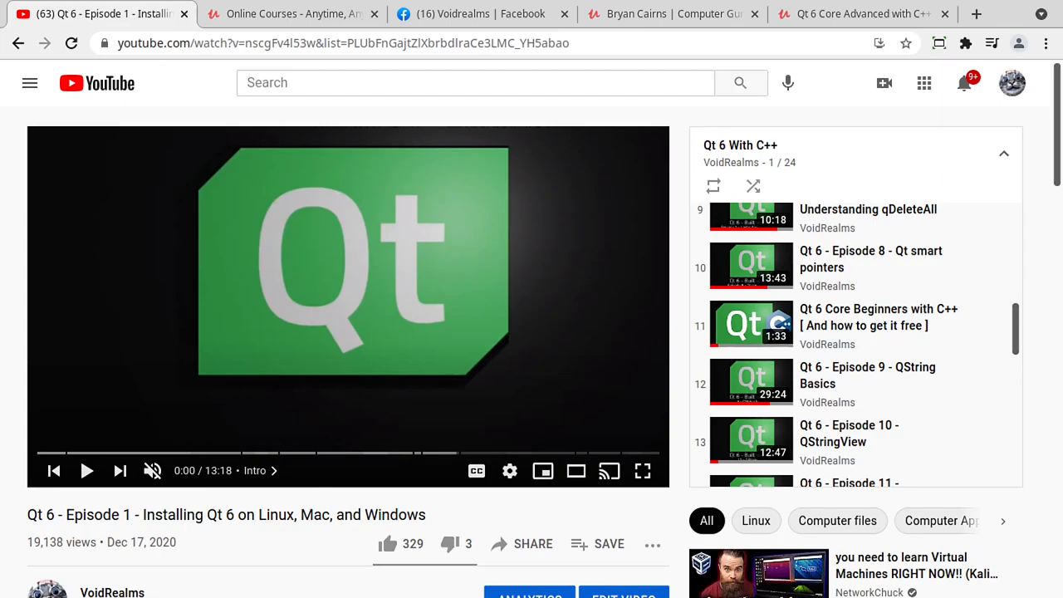
{"action": "mouse_move", "coordinate": [1026, 302]}
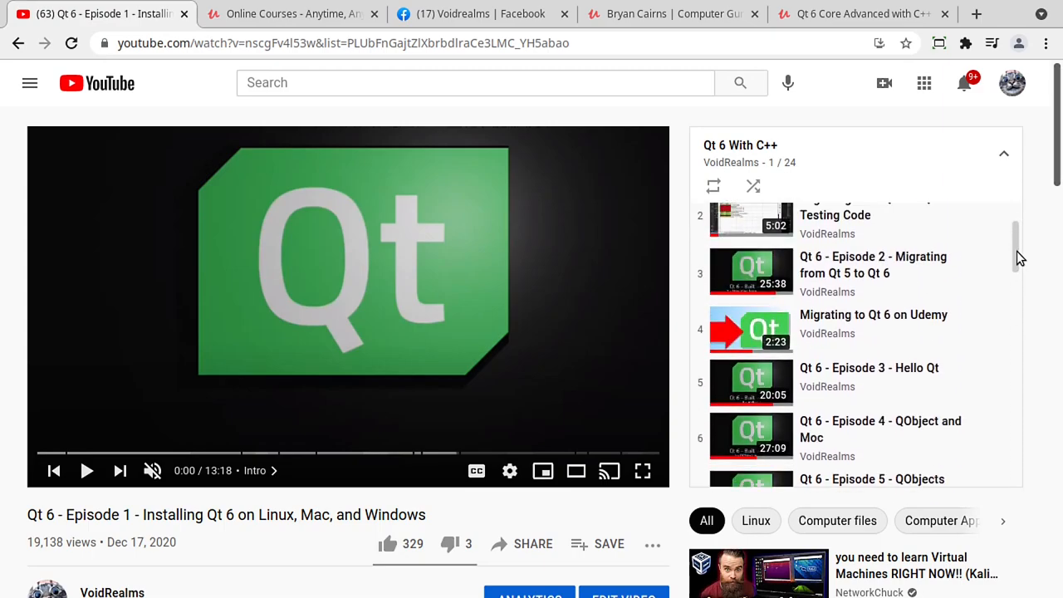
Switch to the Udemy search results for "qt 6", led by Qt 6 Core Advanced with C++
{"action": "scroll", "scroll_direction": "down", "scroll_amount": 3}
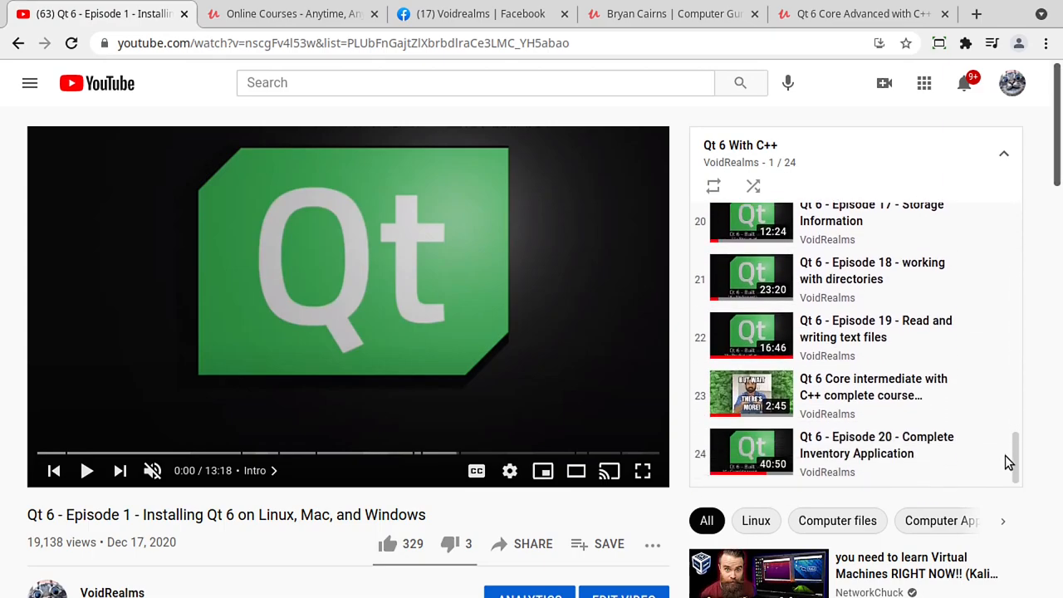
{"action": "left_click", "coordinate": [286, 13]}
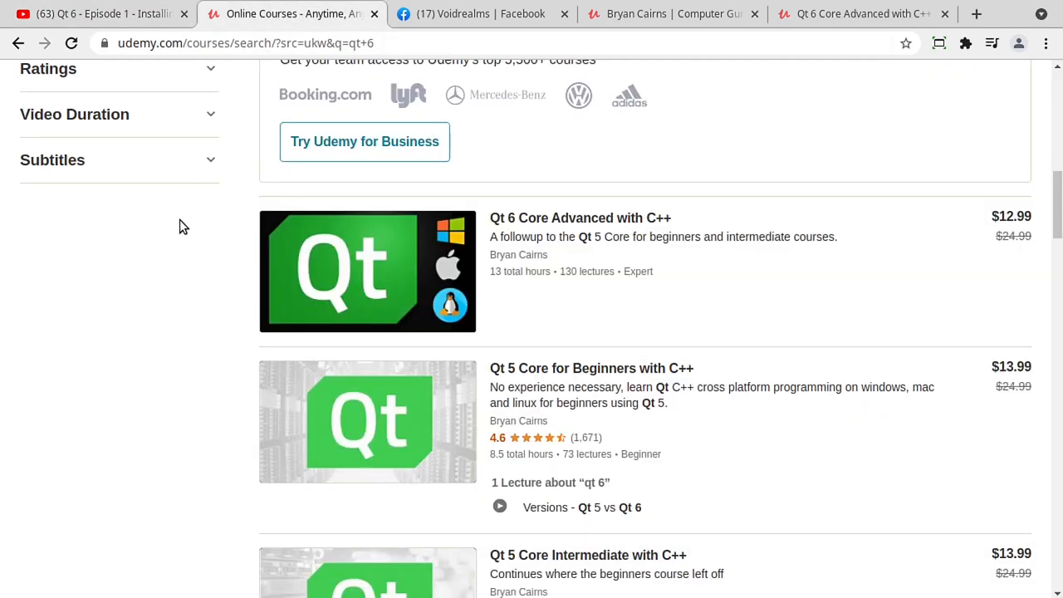
{"action": "mouse_move", "coordinate": [665, 236]}
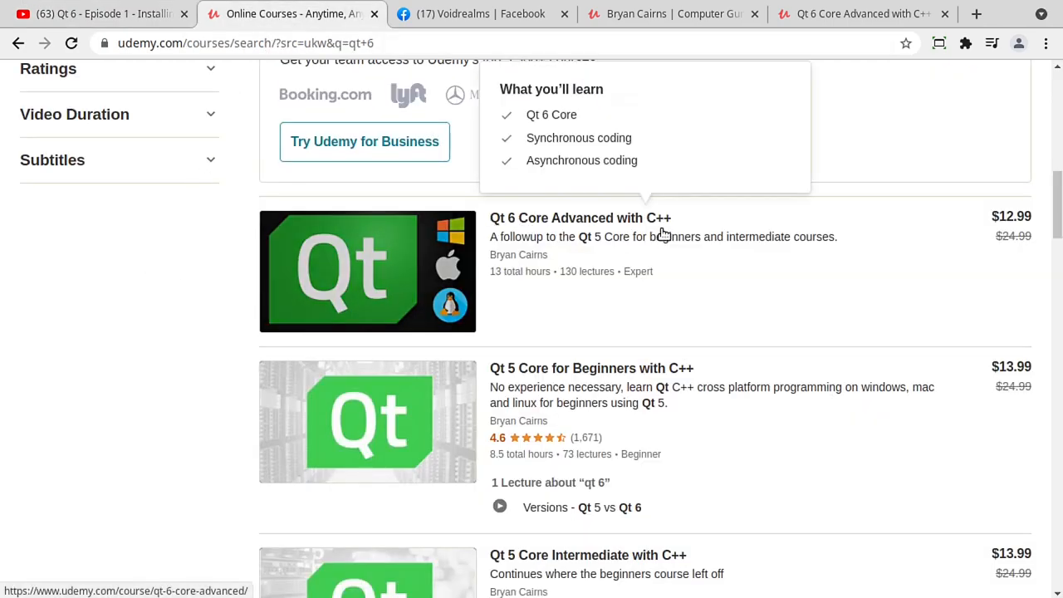
{"action": "mouse_move", "coordinate": [557, 254]}
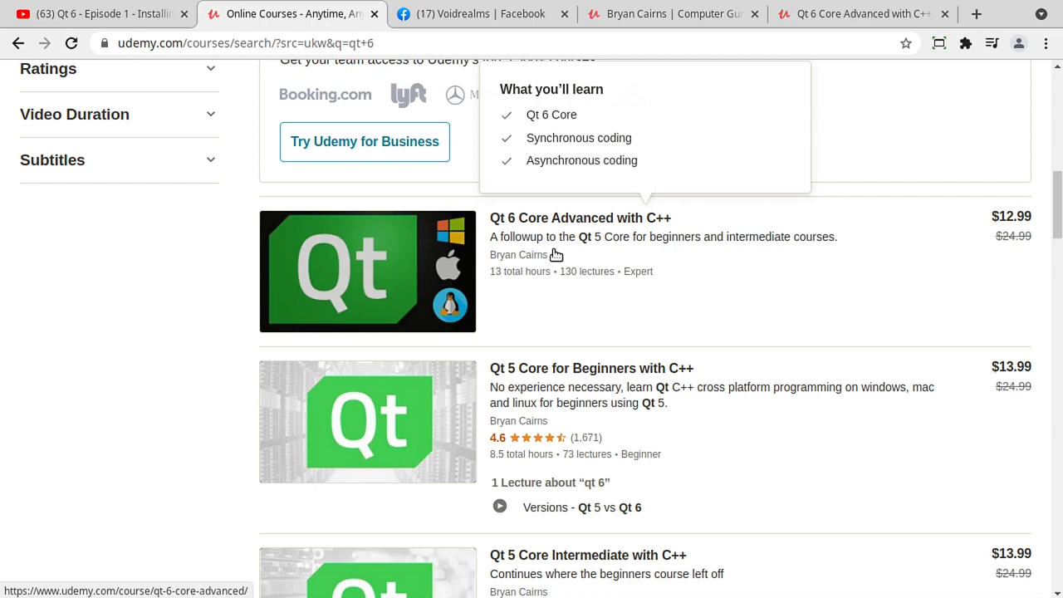
{"action": "mouse_move", "coordinate": [588, 242]}
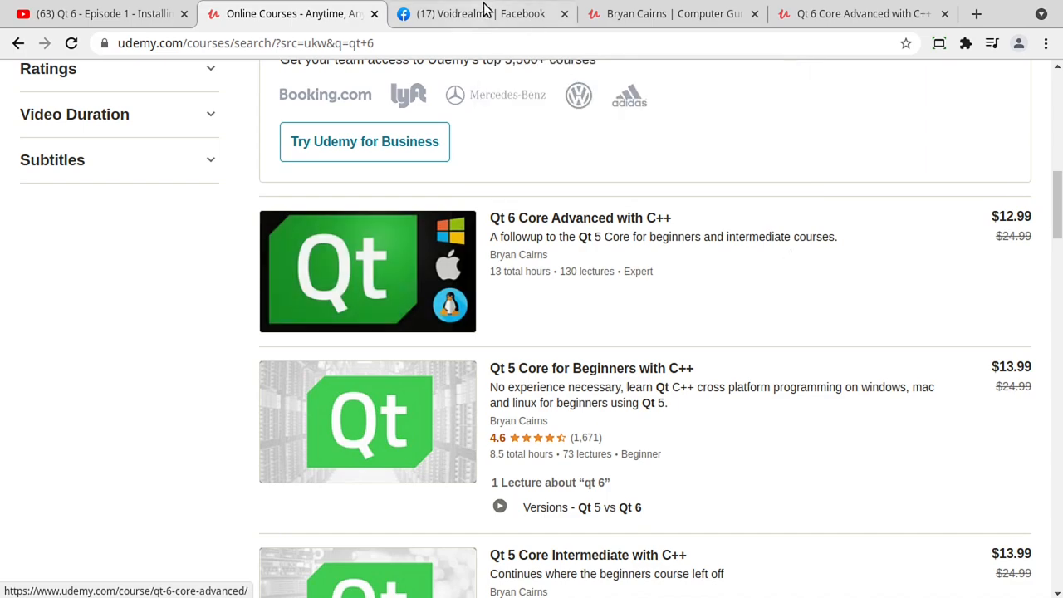
Show the Voidrealms group post sharing free Qt 6 Udemy course links, highlighting the Qt 6 C++ courses phrase
{"action": "left_click", "coordinate": [482, 13]}
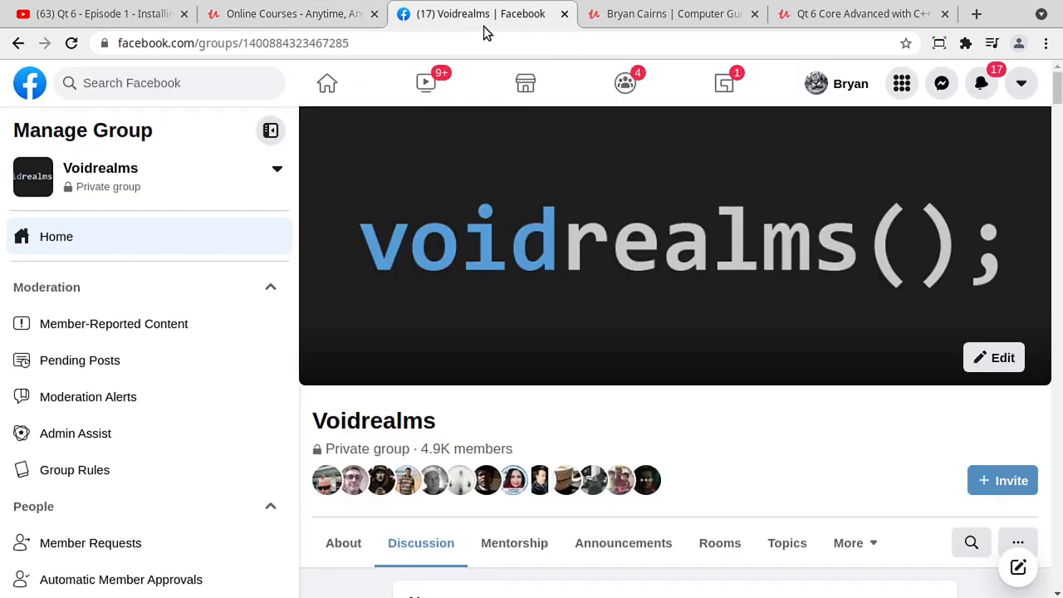
{"action": "mouse_move", "coordinate": [664, 262]}
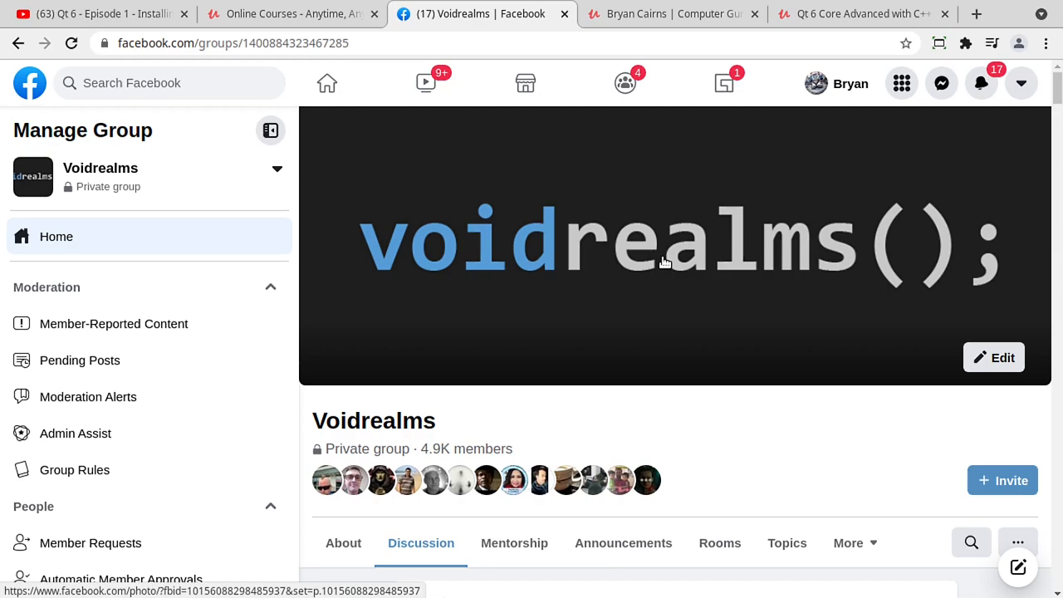
{"action": "scroll", "scroll_direction": "down", "scroll_amount": 3}
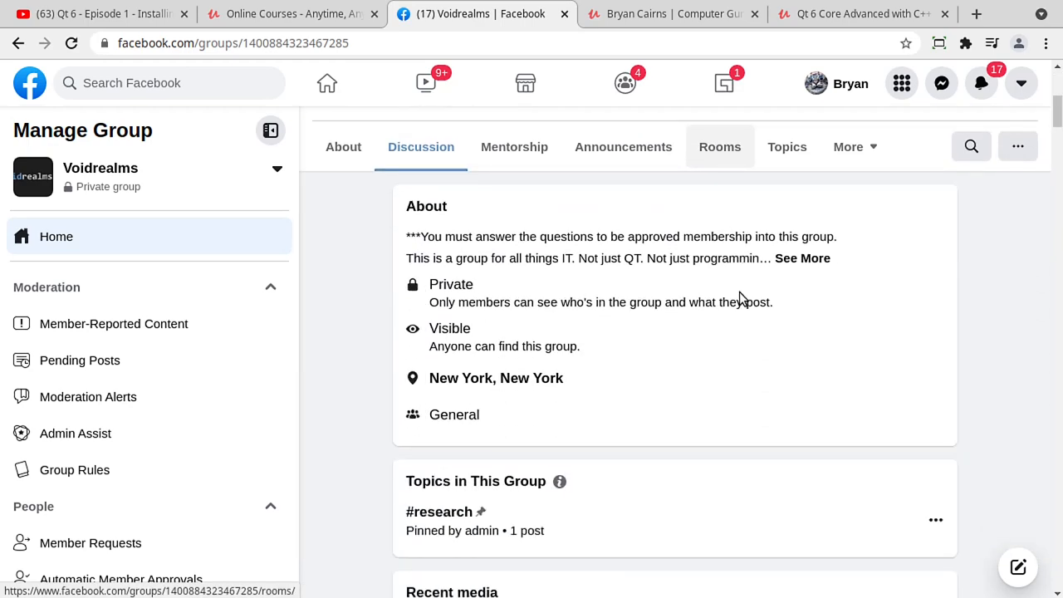
{"action": "scroll", "scroll_direction": "down", "scroll_amount": 3}
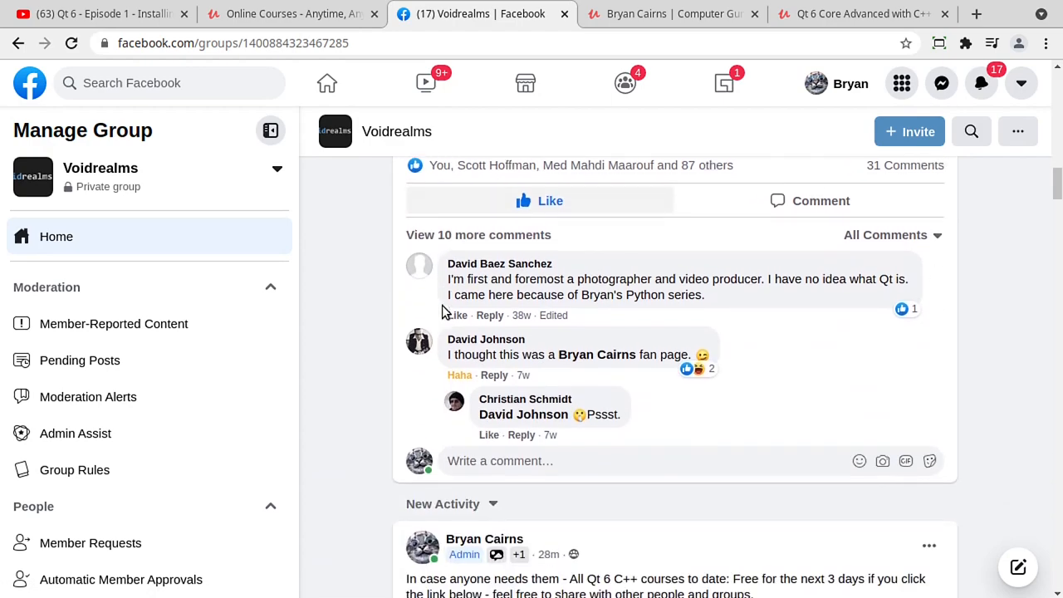
{"action": "scroll", "scroll_direction": "down", "scroll_amount": 3}
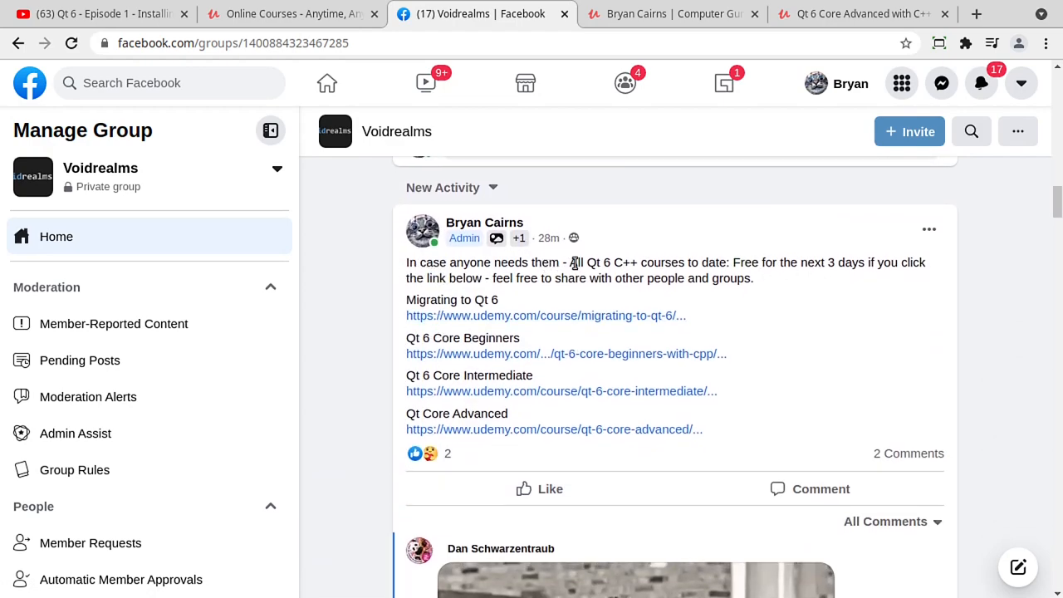
{"action": "left_click_drag", "start_coordinate": [575, 262], "coordinate": [701, 262]}
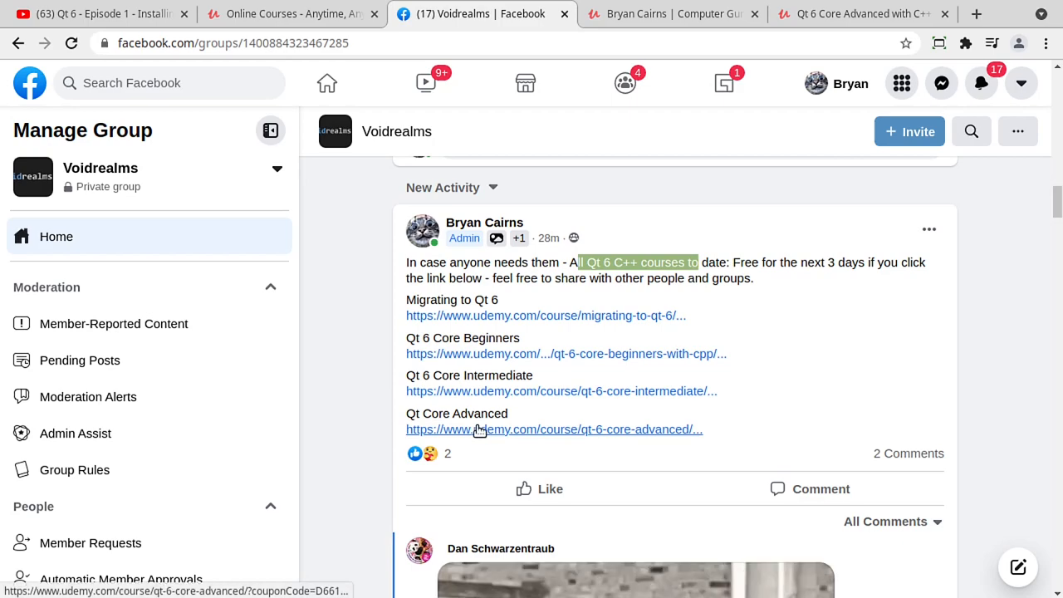
{"action": "mouse_move", "coordinate": [561, 433]}
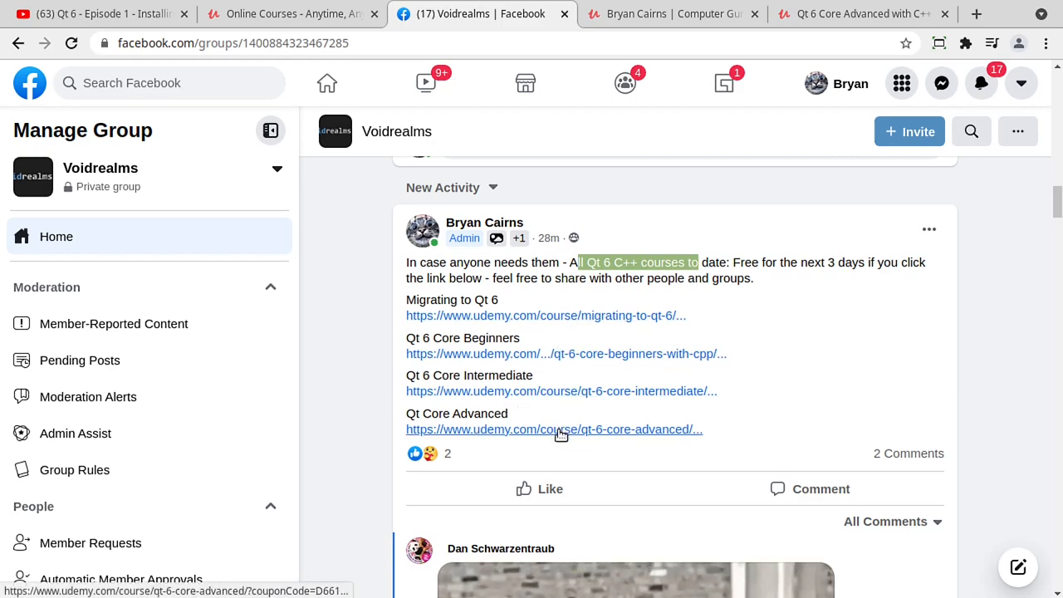
{"action": "scroll", "scroll_direction": "down", "scroll_amount": 3}
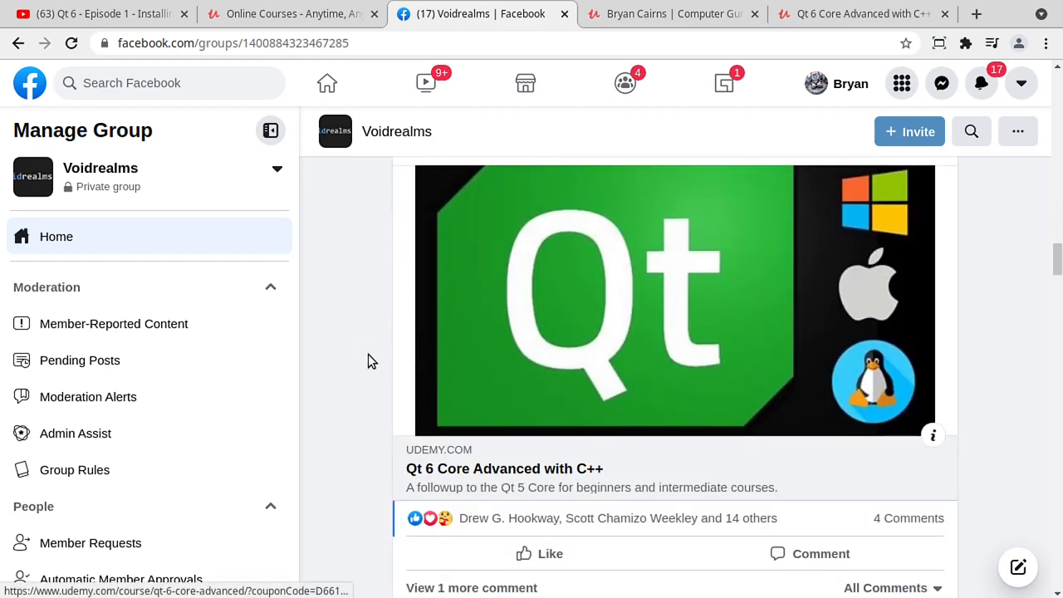
{"action": "mouse_move", "coordinate": [558, 399]}
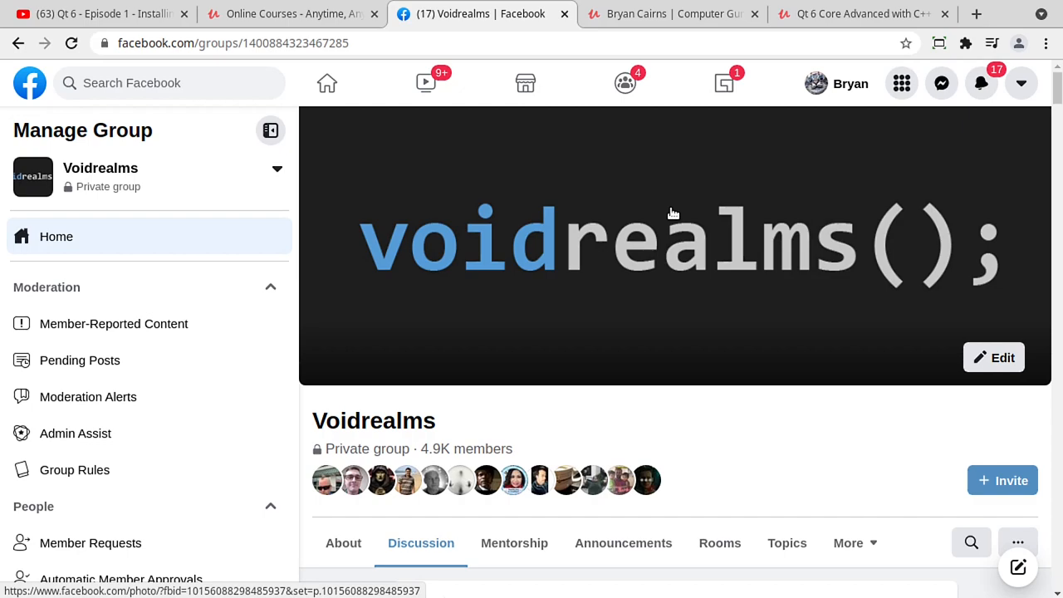
{"action": "mouse_move", "coordinate": [551, 230]}
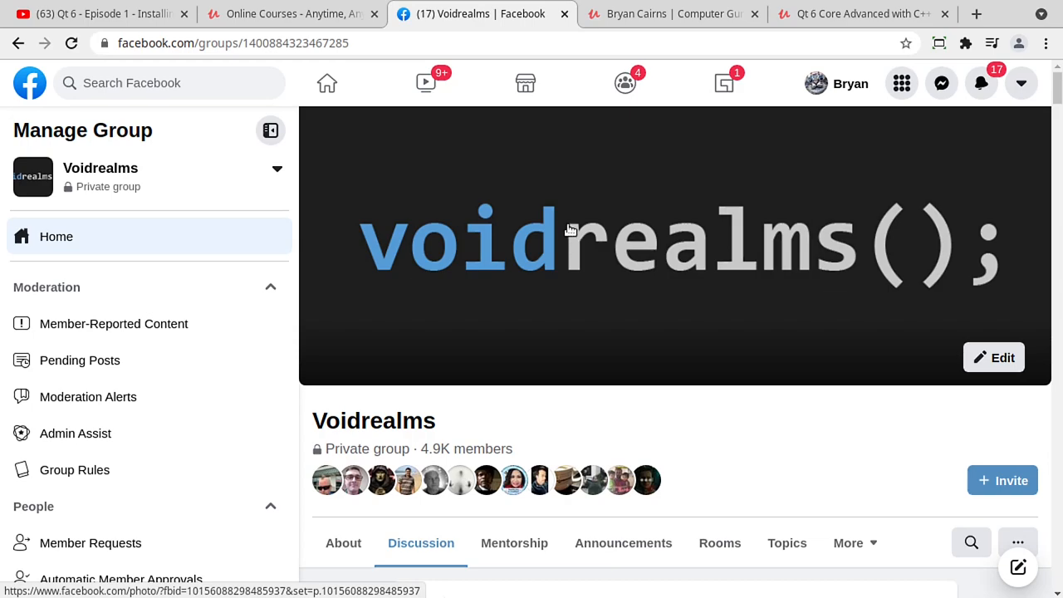
Show Bryan Cairns' Udemy instructor profile, scrolling through About me and the Qt 6 / Qt 5 course list
{"action": "left_click", "coordinate": [673, 13]}
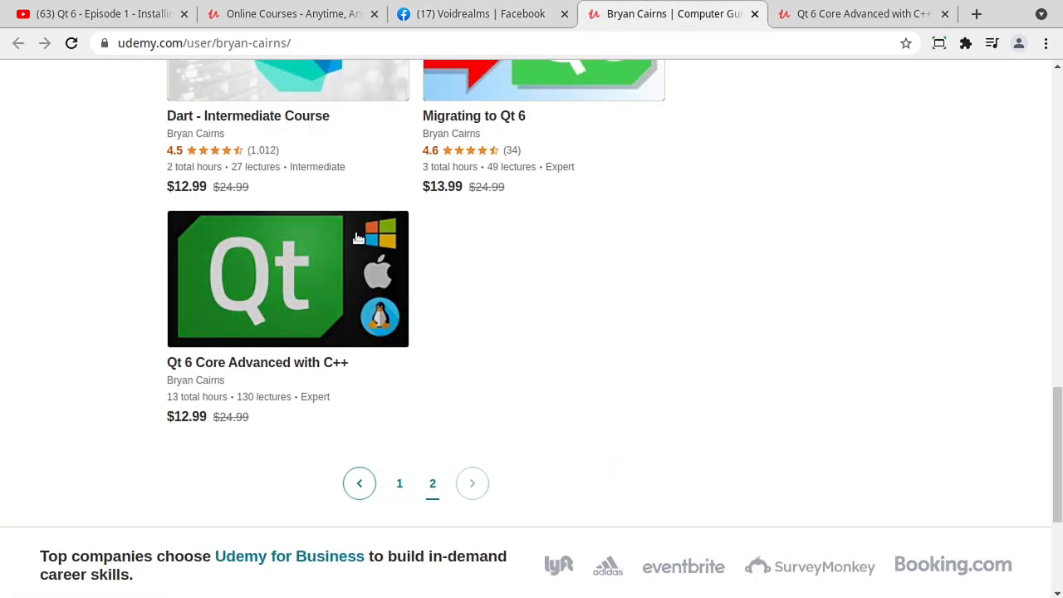
{"action": "mouse_move", "coordinate": [321, 279]}
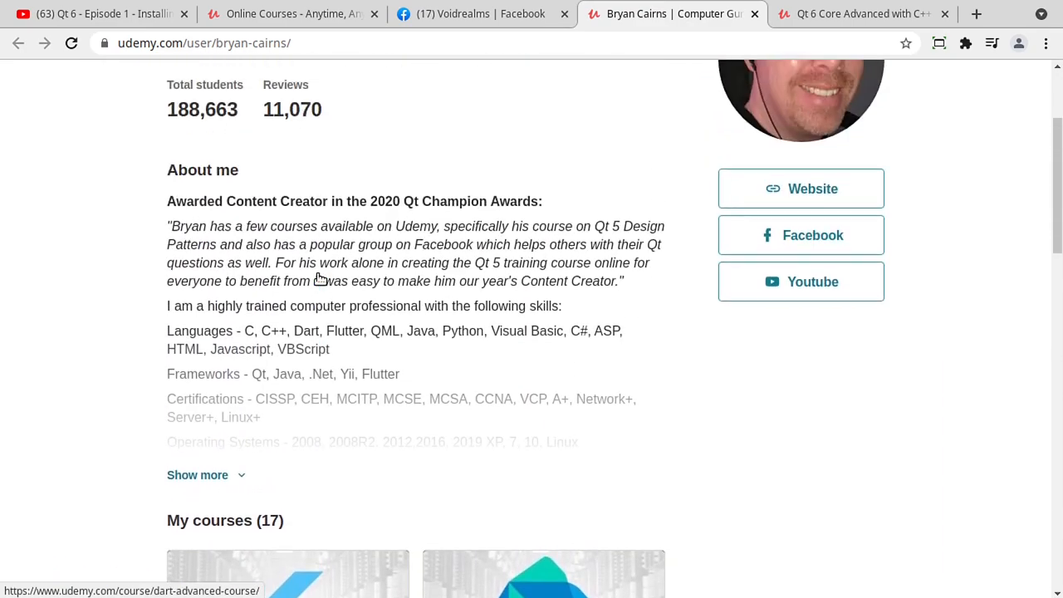
{"action": "scroll", "scroll_direction": "down", "scroll_amount": 3}
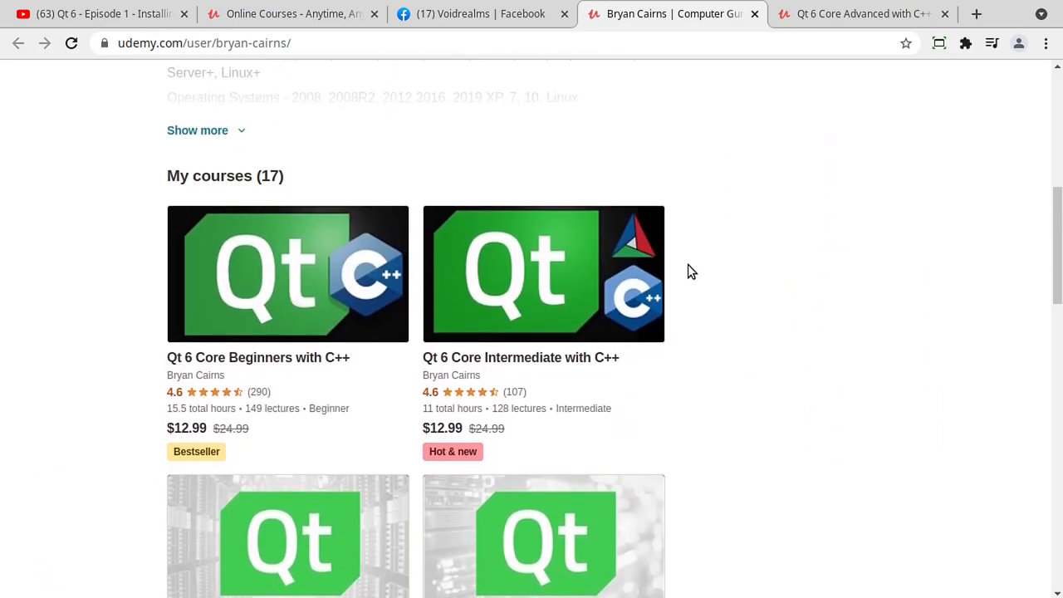
{"action": "scroll", "scroll_direction": "down", "scroll_amount": 3}
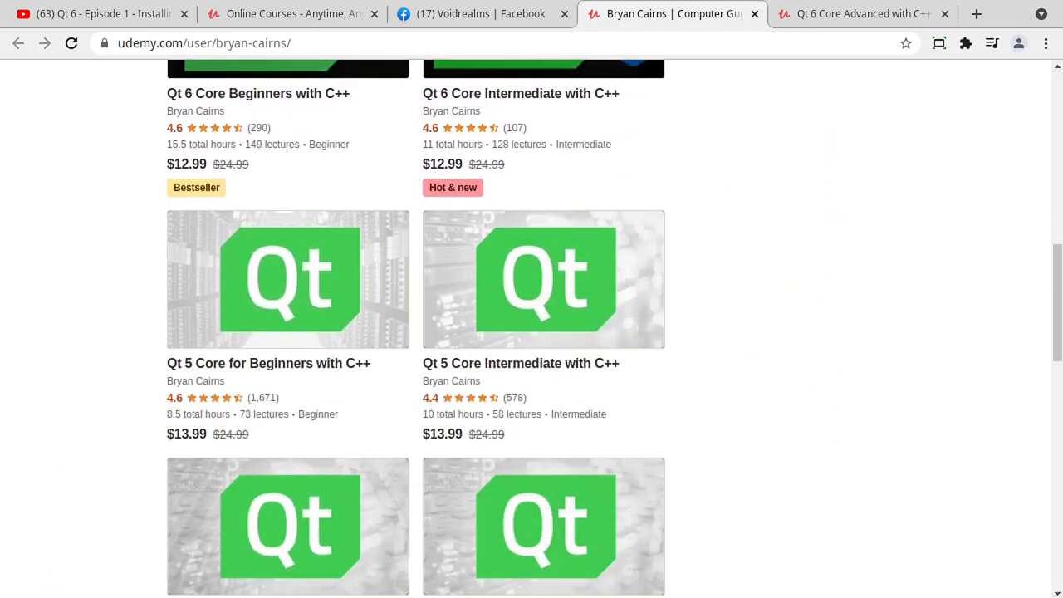
{"action": "mouse_move", "coordinate": [857, 276]}
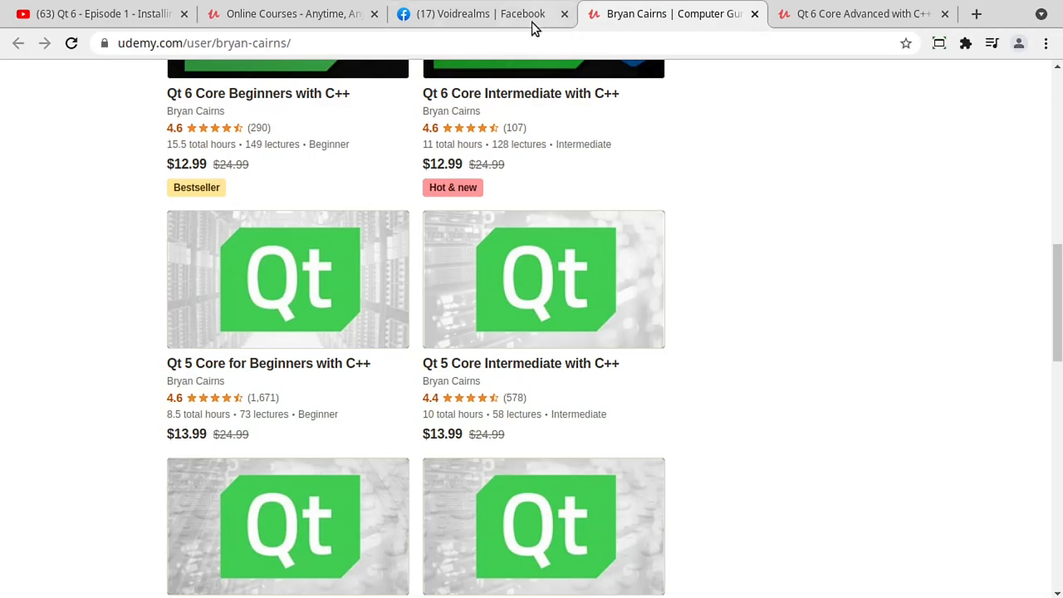
Return to the Voidrealms group page, then bring up the Qt 6 Core Advanced lecture player
{"action": "left_click", "coordinate": [469, 13]}
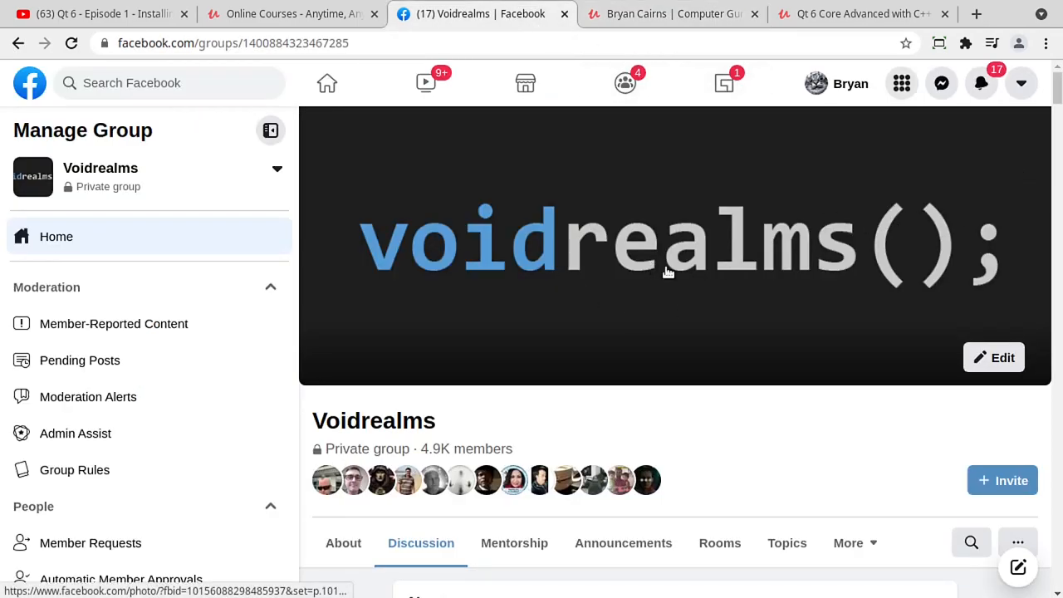
{"action": "left_click", "coordinate": [863, 13]}
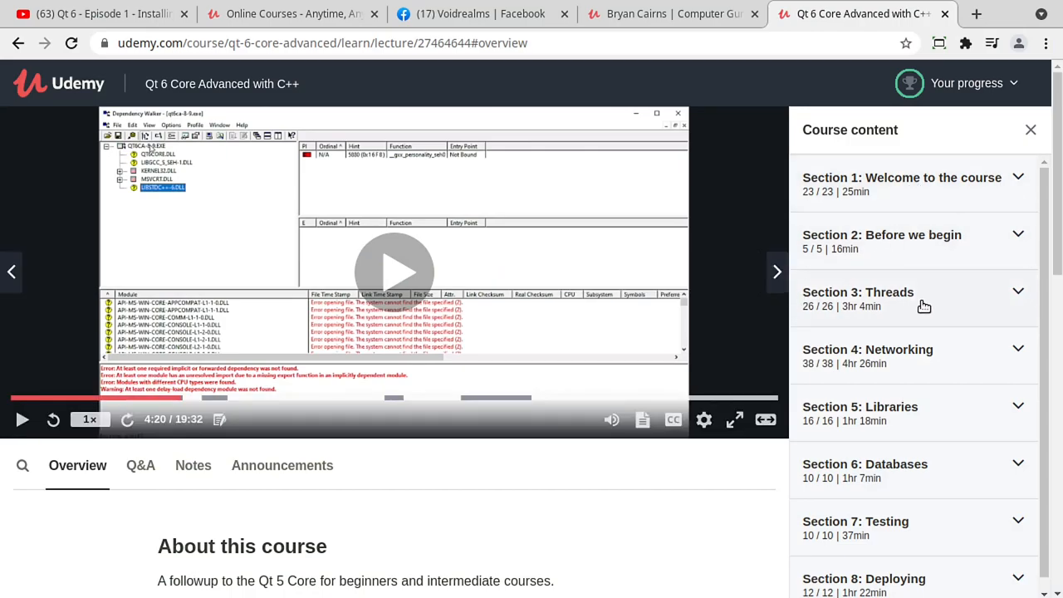
Scroll the course content down to the Networking section and expand its lecture list
{"action": "scroll", "scroll_direction": "down", "scroll_amount": 3}
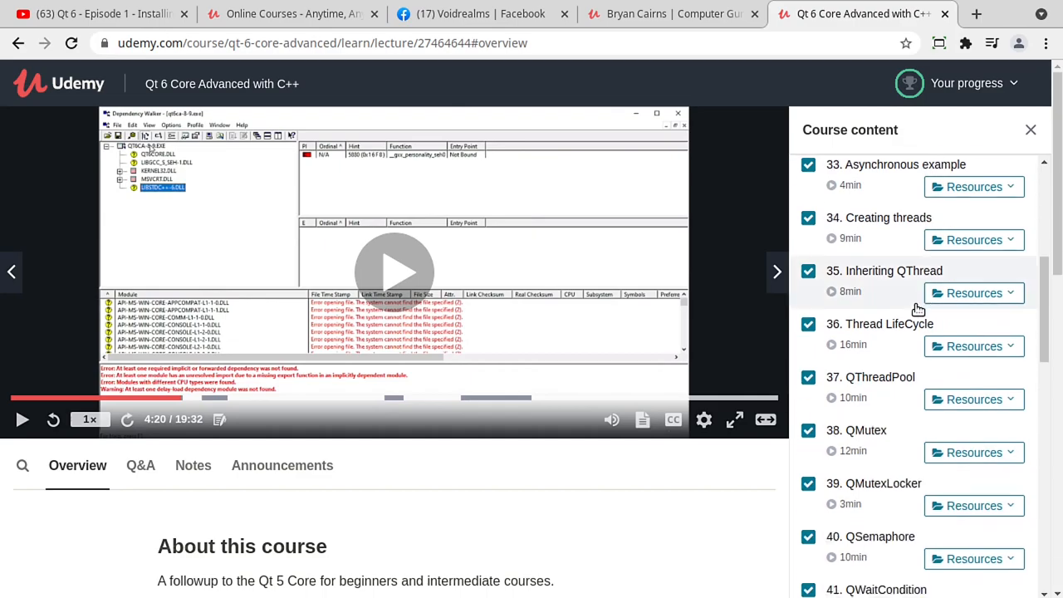
{"action": "scroll", "scroll_direction": "down", "scroll_amount": 3}
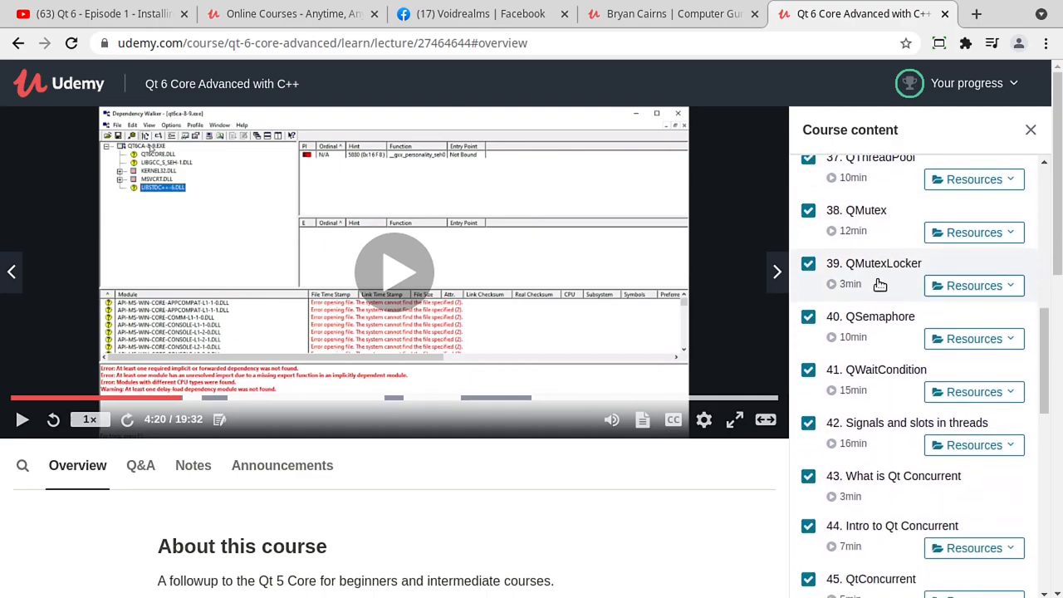
{"action": "scroll", "scroll_direction": "down", "scroll_amount": 3}
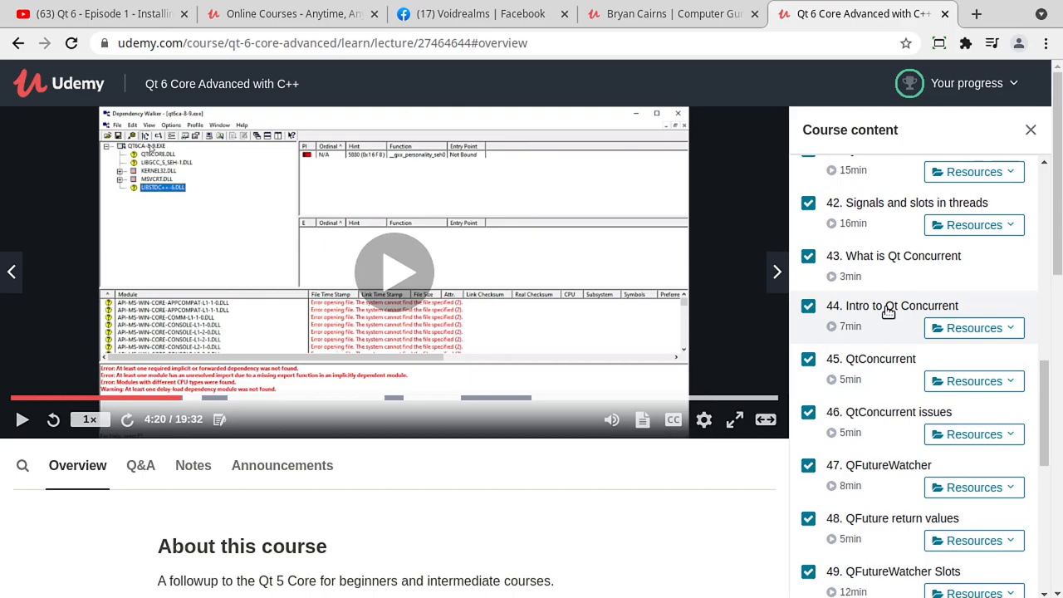
{"action": "scroll", "scroll_direction": "down", "scroll_amount": 3}
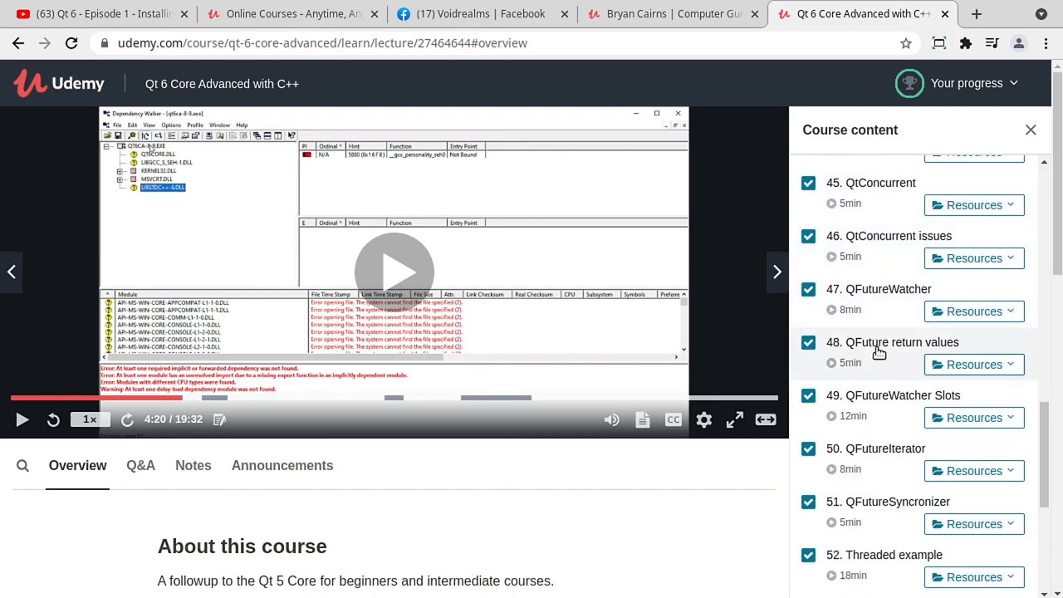
{"action": "scroll", "scroll_direction": "down", "scroll_amount": 3}
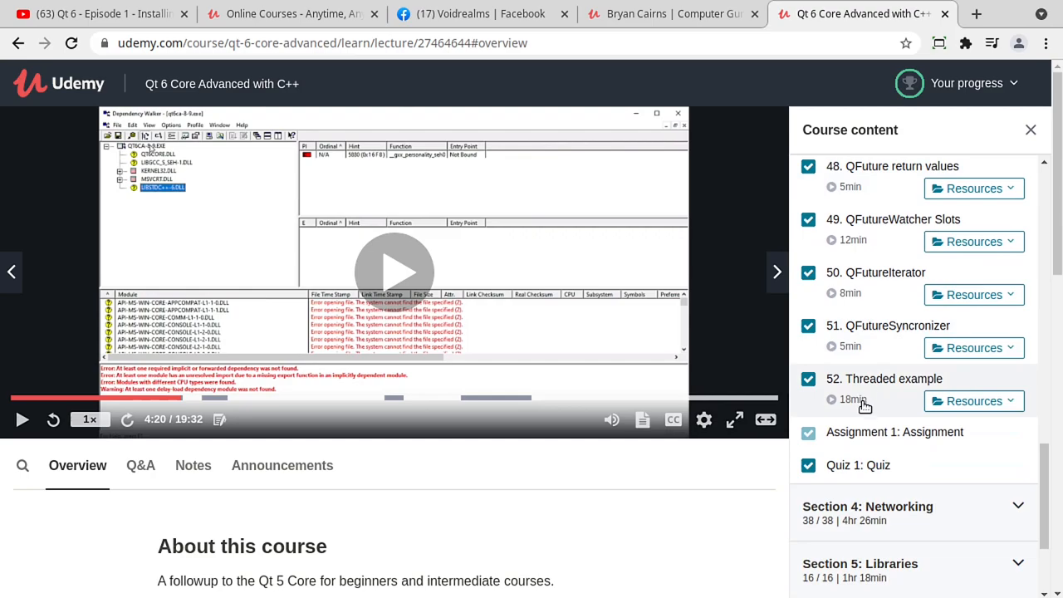
{"action": "left_click", "coordinate": [867, 507]}
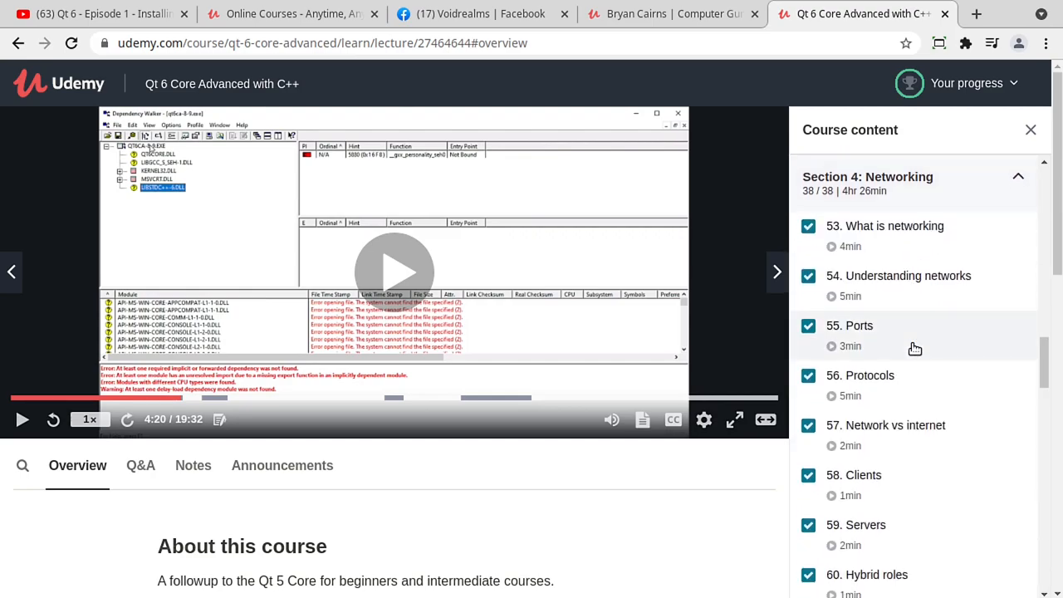
{"action": "scroll", "scroll_direction": "down", "scroll_amount": 3}
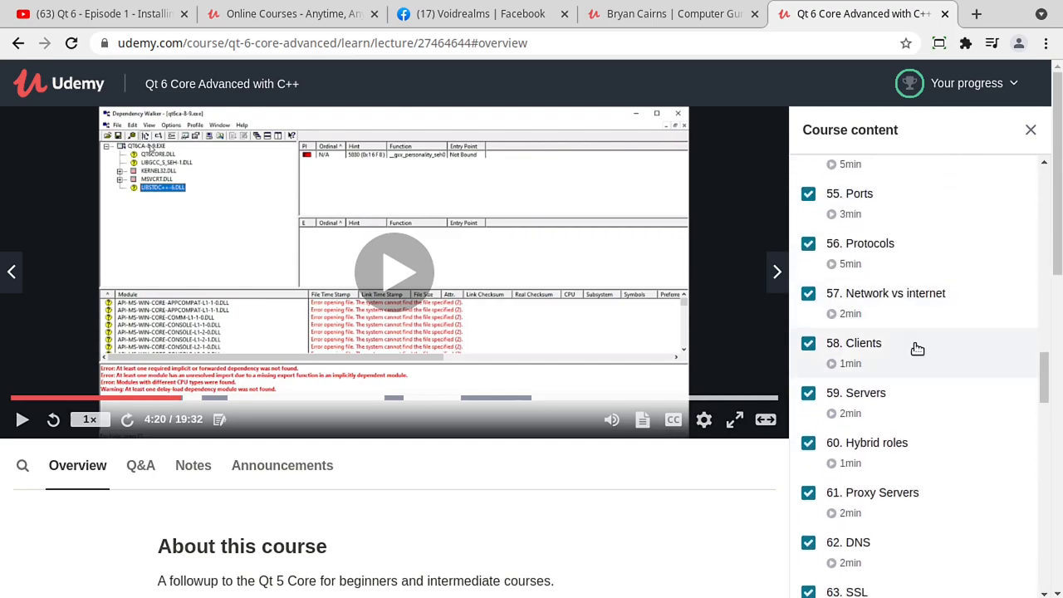
Play the Clients and Hybrid roles lectures, then continue down toward the Multi-threaded TCP Server lecture
{"action": "left_click", "coordinate": [853, 342]}
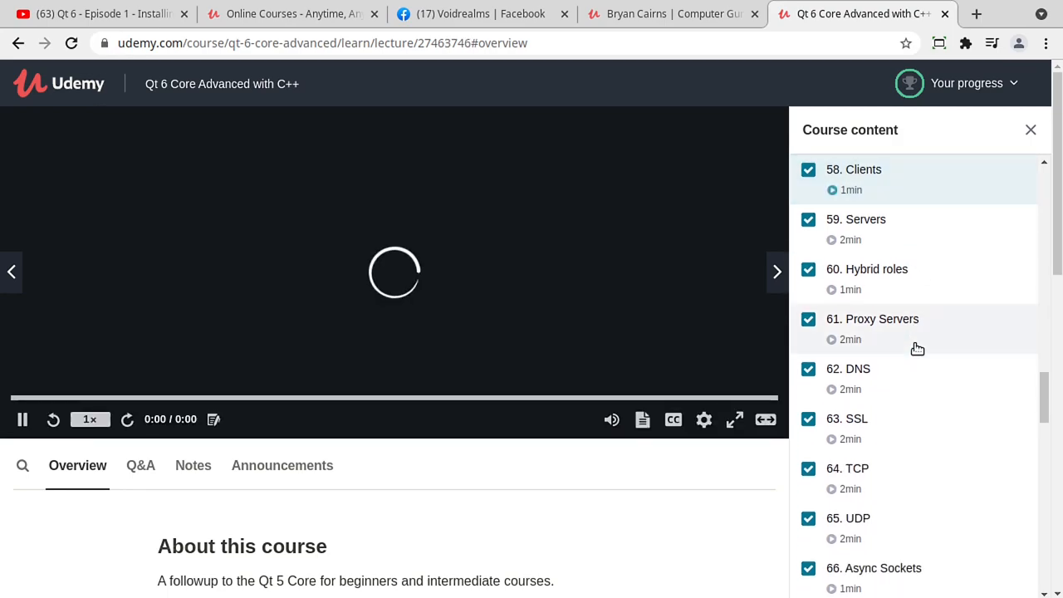
{"action": "left_click", "coordinate": [21, 418]}
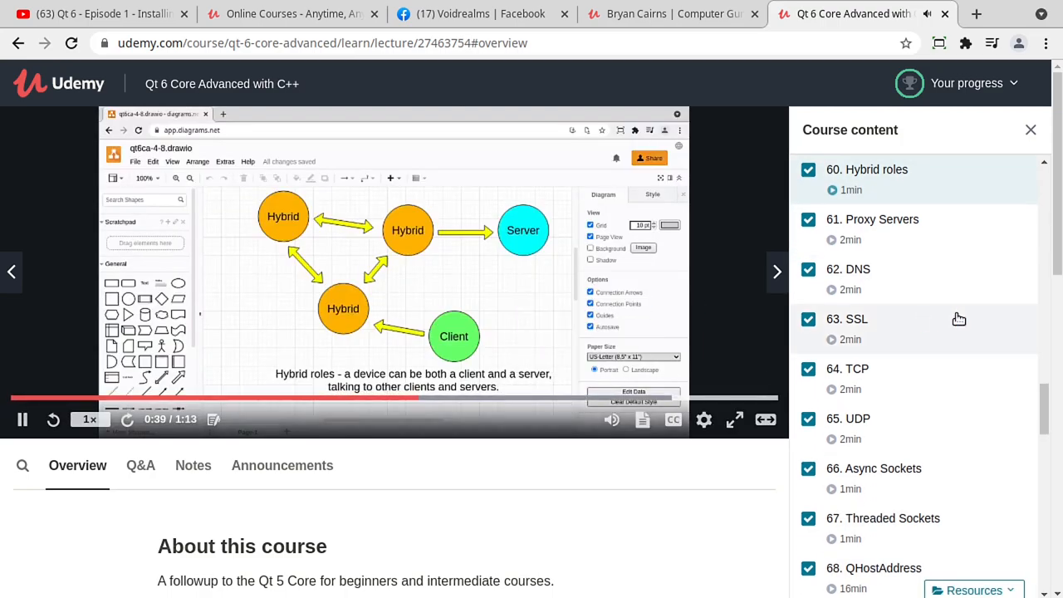
{"action": "scroll", "scroll_direction": "down", "scroll_amount": 3}
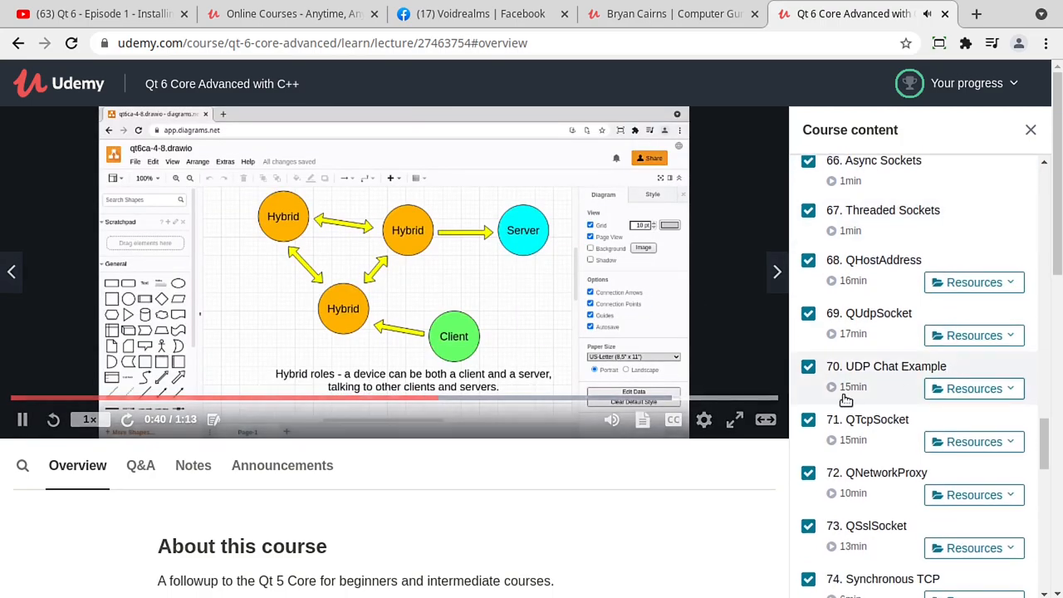
{"action": "scroll", "scroll_direction": "down", "scroll_amount": 3}
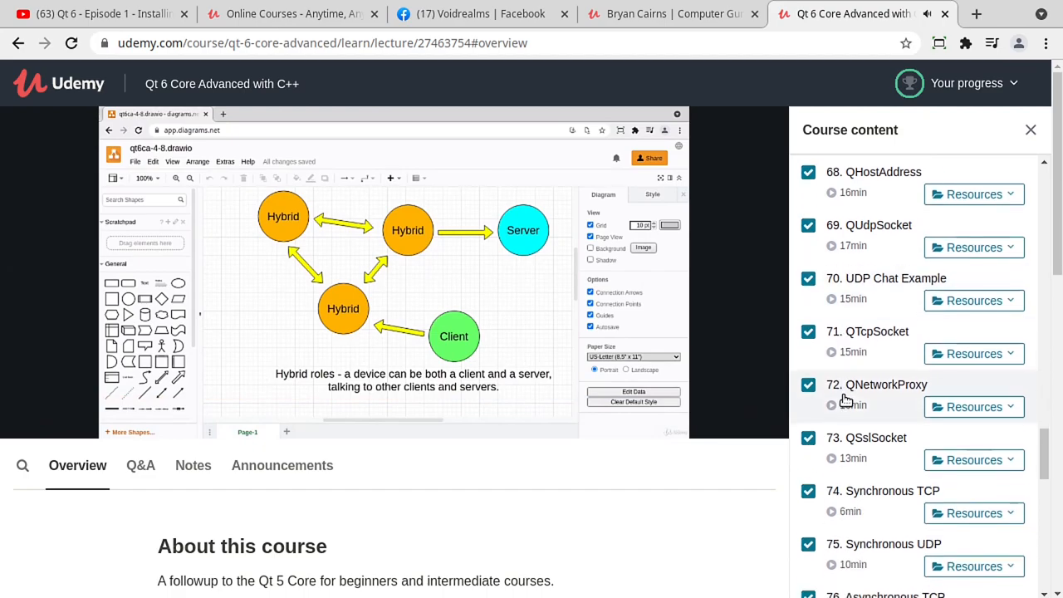
{"action": "scroll", "scroll_direction": "down", "scroll_amount": 3}
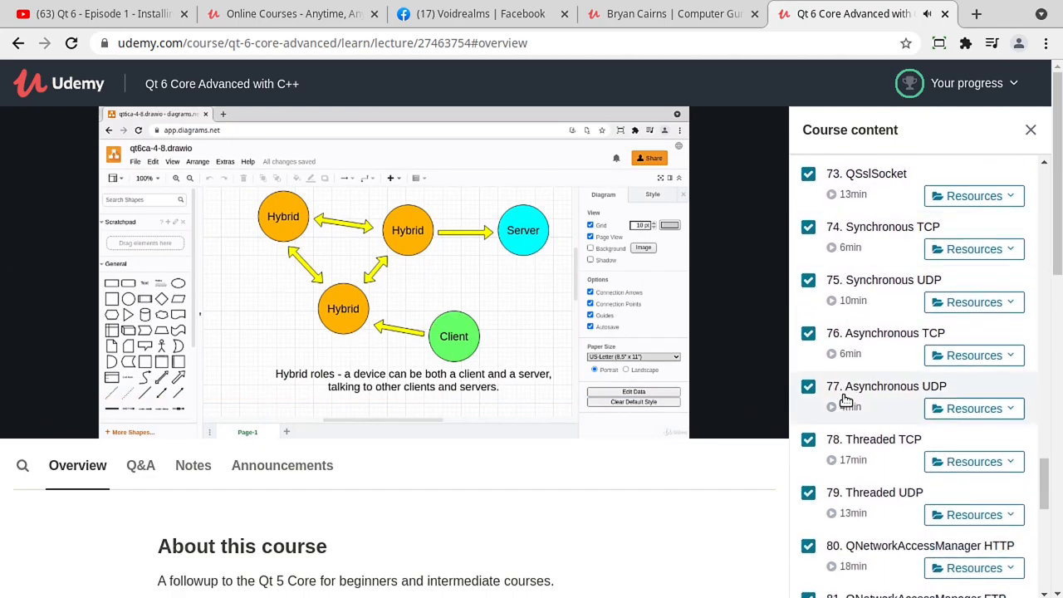
{"action": "scroll", "scroll_direction": "down", "scroll_amount": 3}
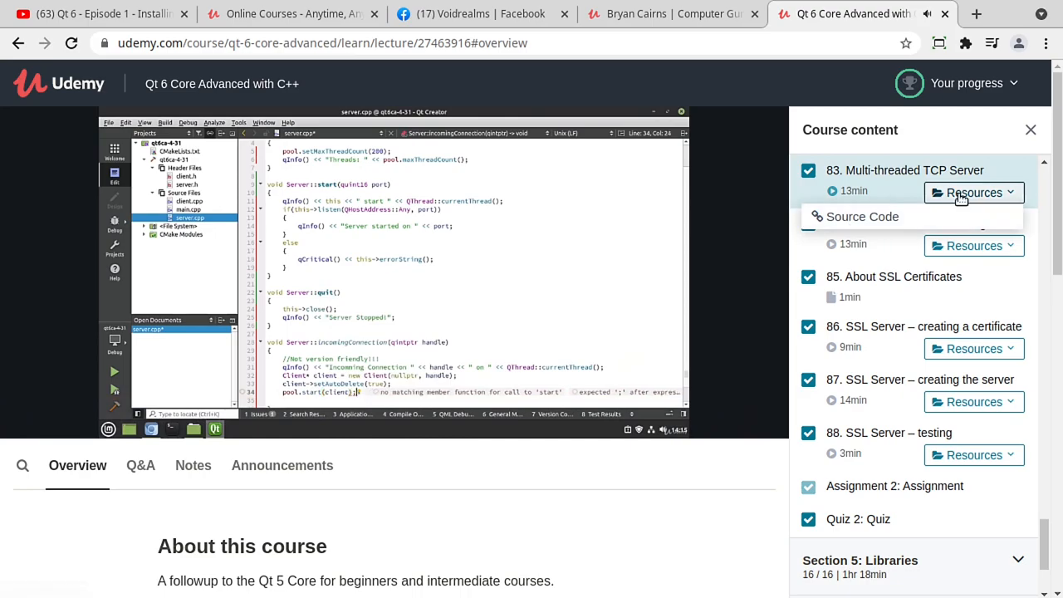
Open the lecture's source code on GitHub and browse the qt6-core-advanced repository root with its README
{"action": "left_click", "coordinate": [862, 216]}
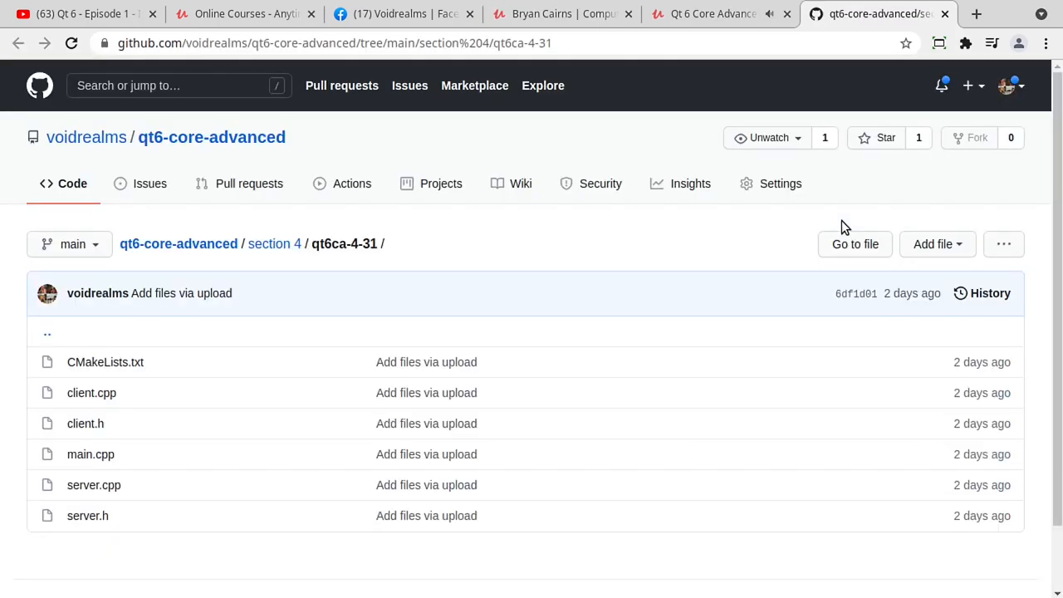
{"action": "mouse_move", "coordinate": [512, 225]}
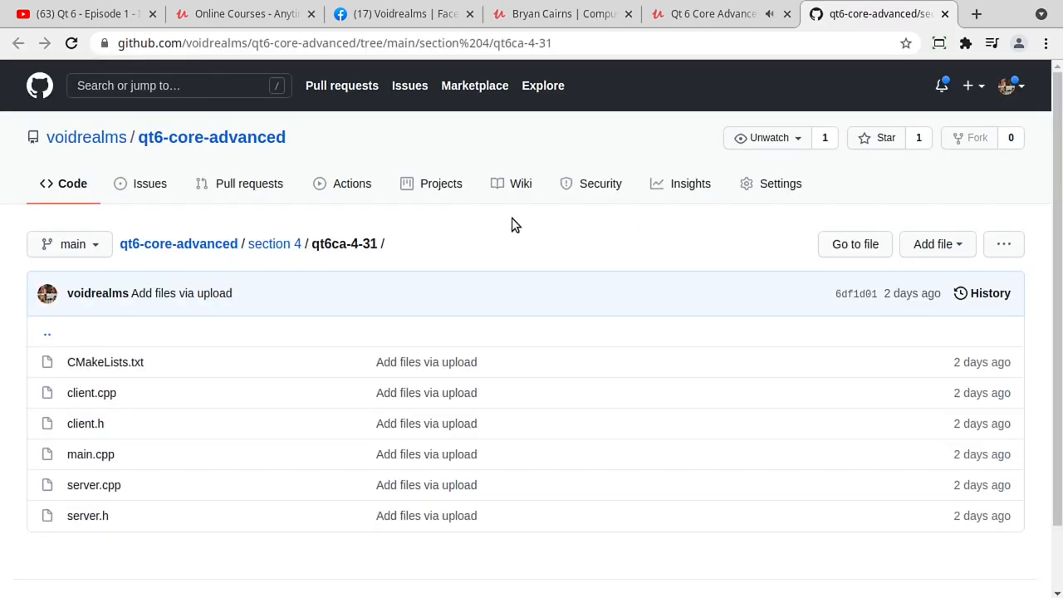
{"action": "mouse_move", "coordinate": [239, 183]}
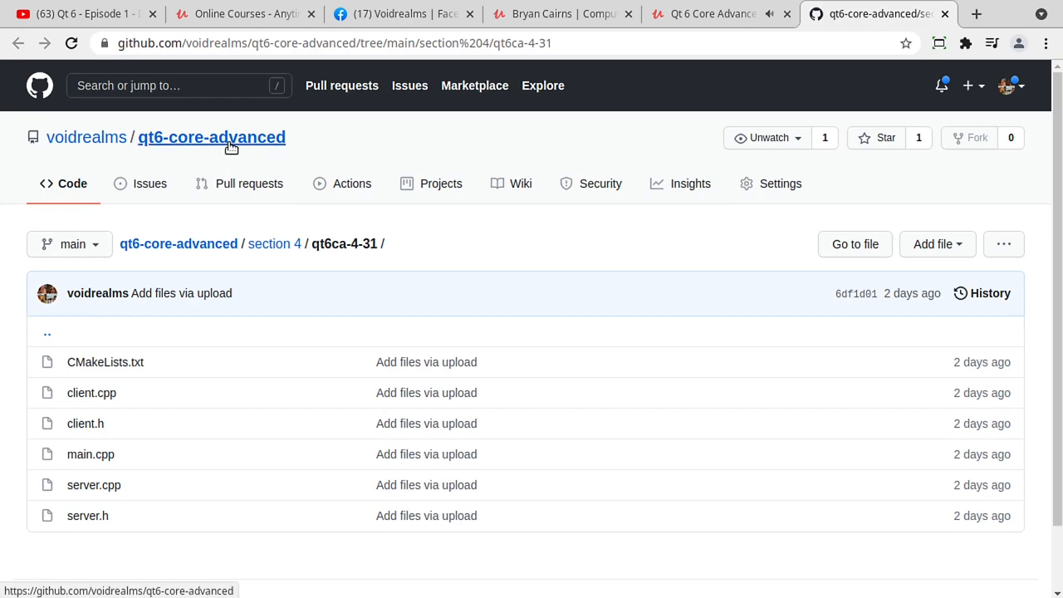
{"action": "left_click", "coordinate": [211, 136]}
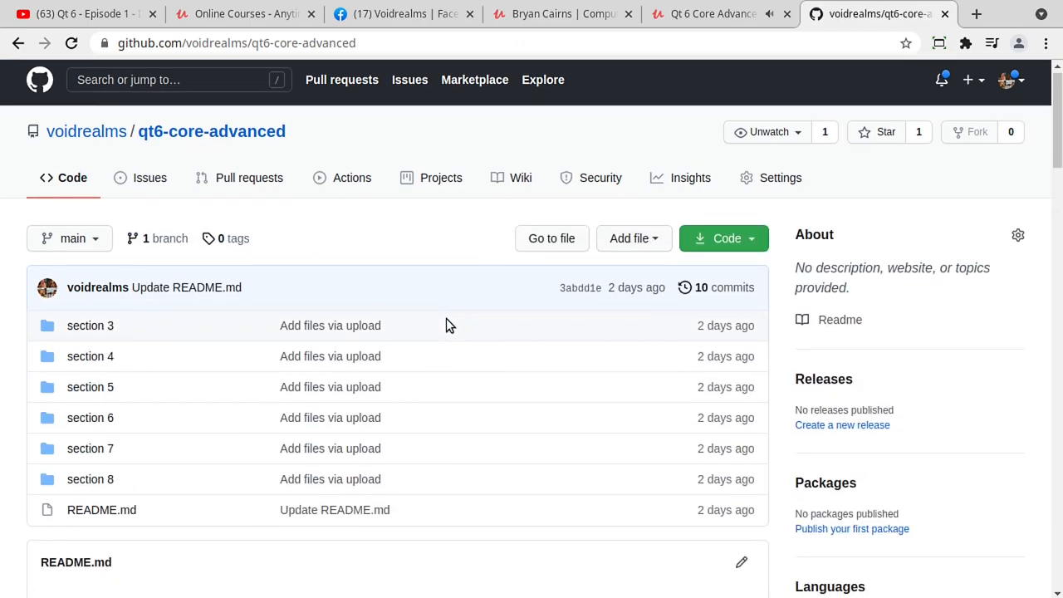
{"action": "scroll", "scroll_direction": "down", "scroll_amount": 3}
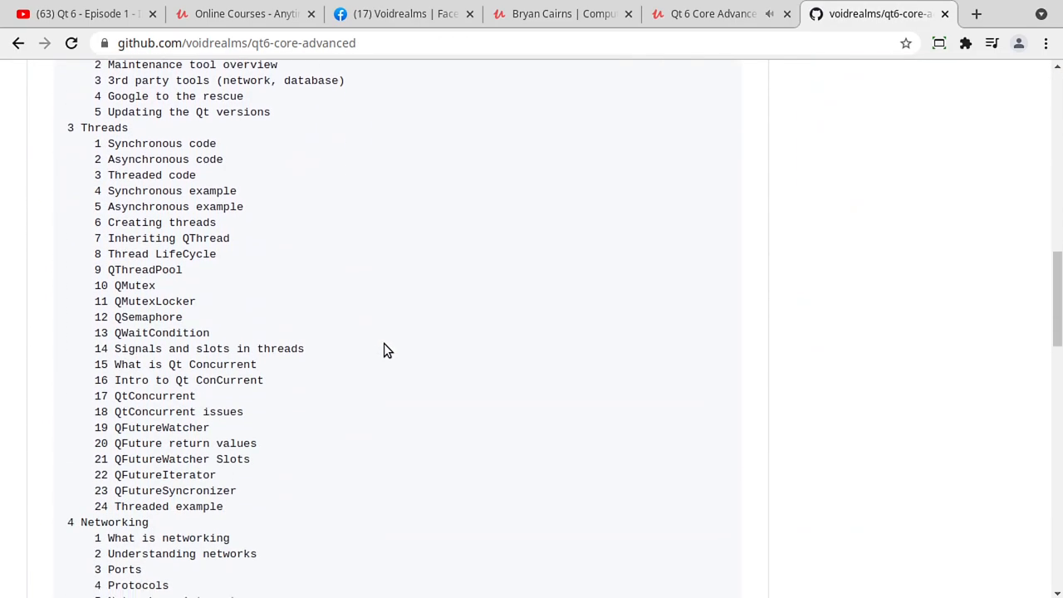
{"action": "scroll", "scroll_direction": "down", "scroll_amount": 3}
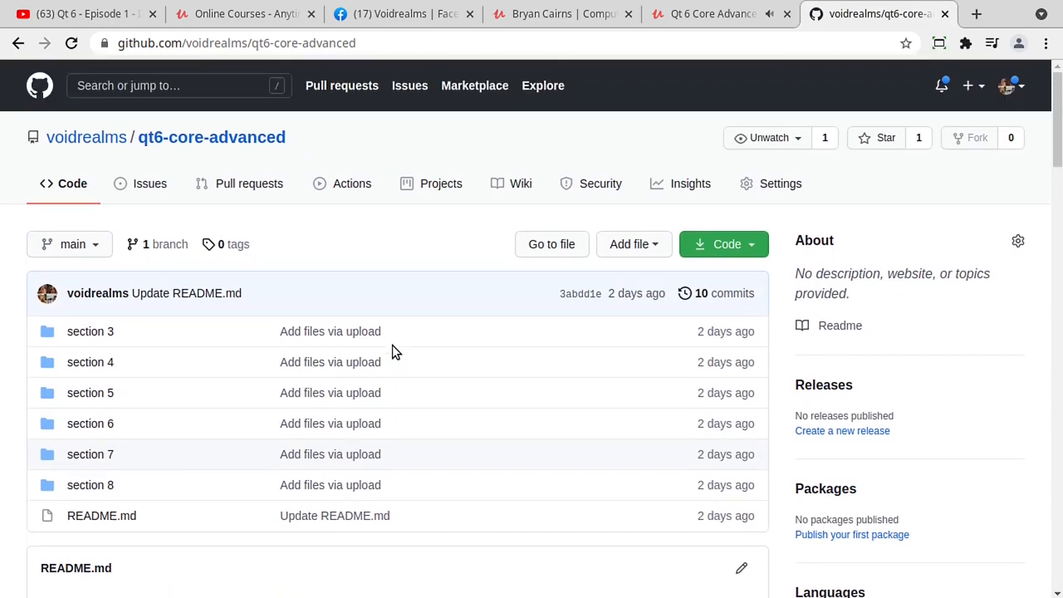
{"action": "mouse_move", "coordinate": [402, 18]}
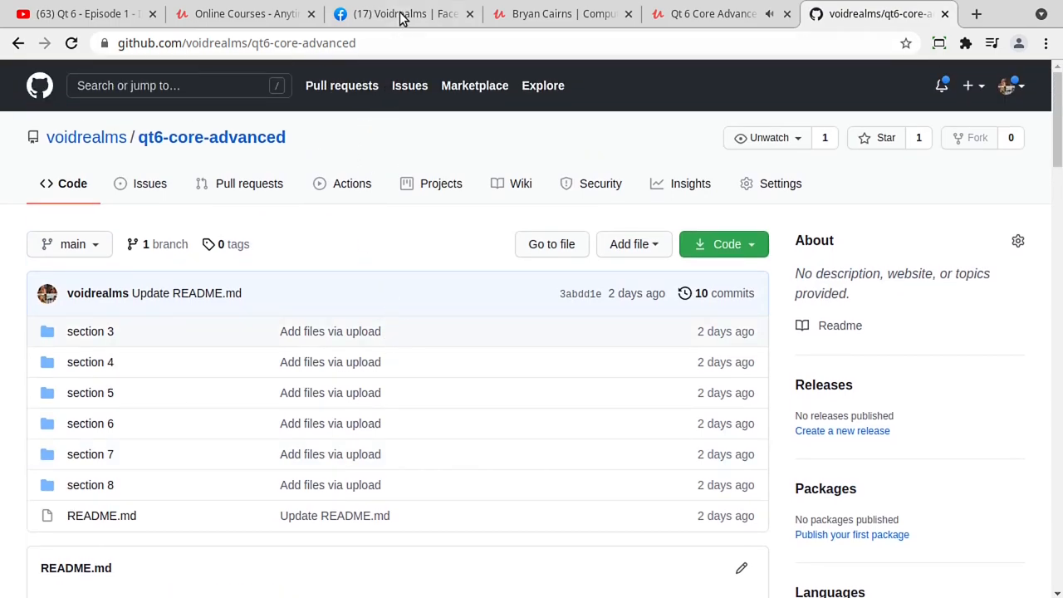
{"action": "left_click", "coordinate": [402, 14]}
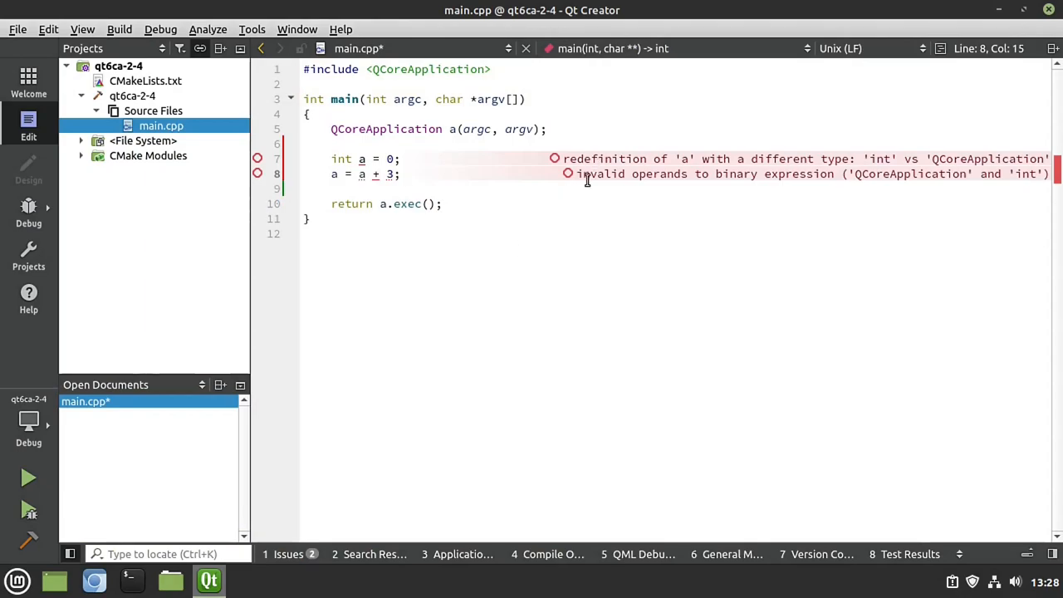
{"action": "mouse_move", "coordinate": [606, 160]}
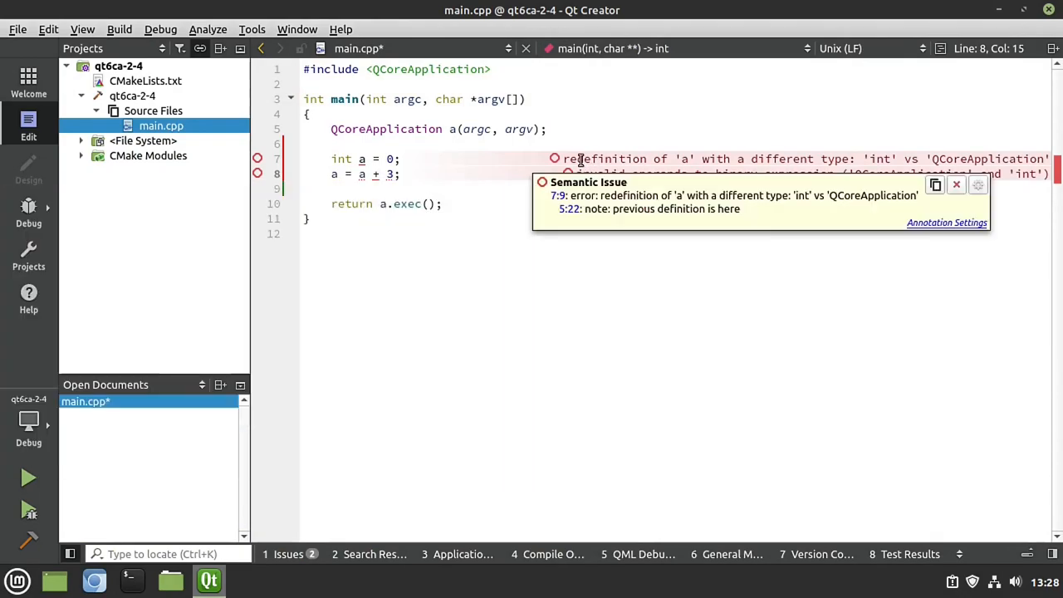
Show the Semantic Issue details for the redefinition of variable a in main.cpp
{"action": "left_click", "coordinate": [289, 554]}
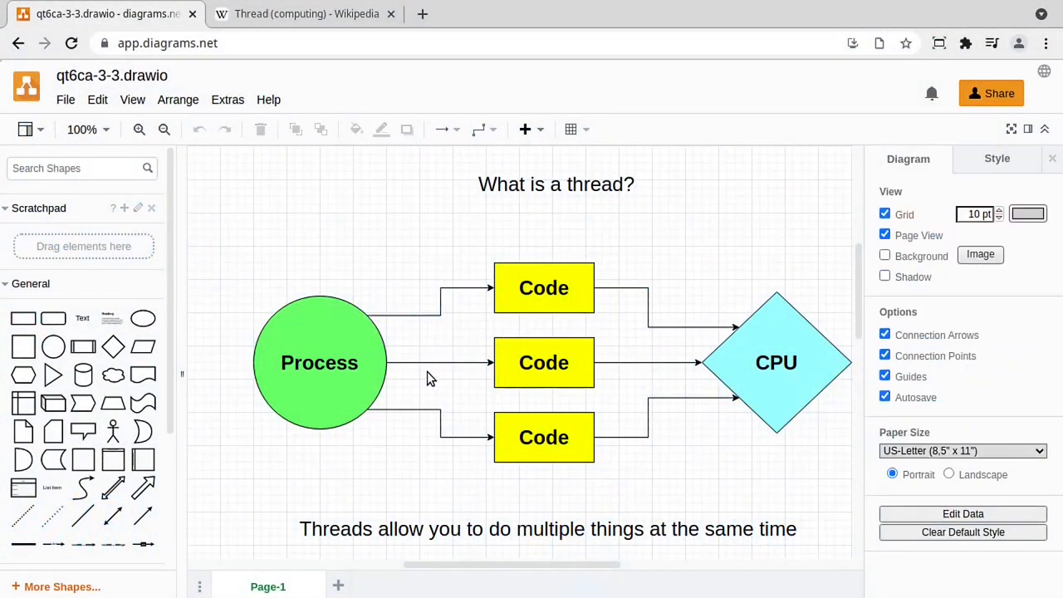
Highlight the connector, bottom Code box and CPU shape in the thread diagram, then bring up the Thread (computing) Wikipedia article
{"action": "left_click", "coordinate": [440, 422]}
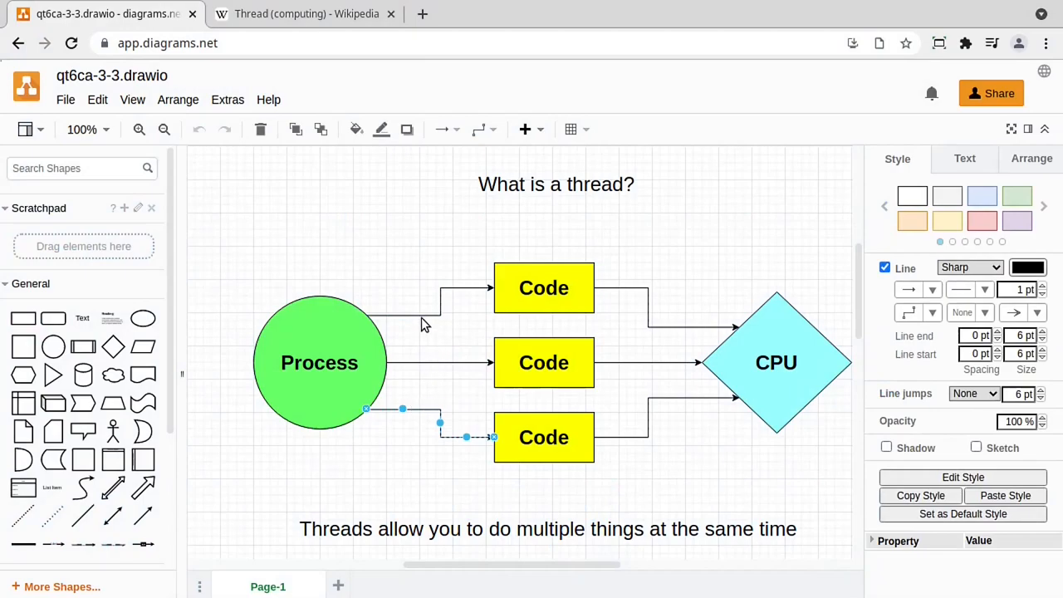
{"action": "left_click", "coordinate": [545, 287]}
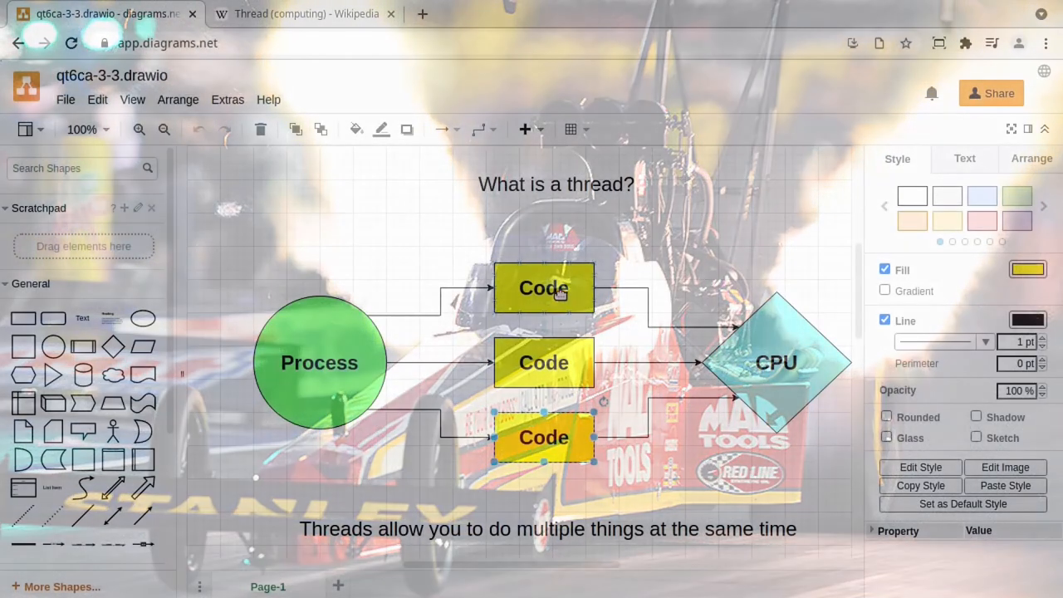
{"action": "left_click", "coordinate": [776, 362]}
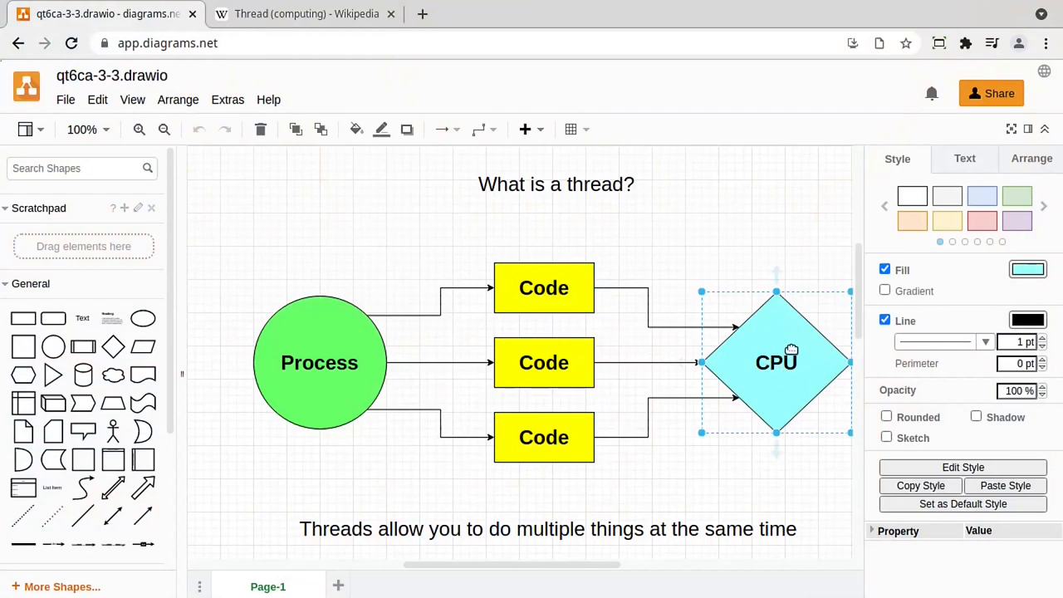
{"action": "left_click", "coordinate": [302, 13]}
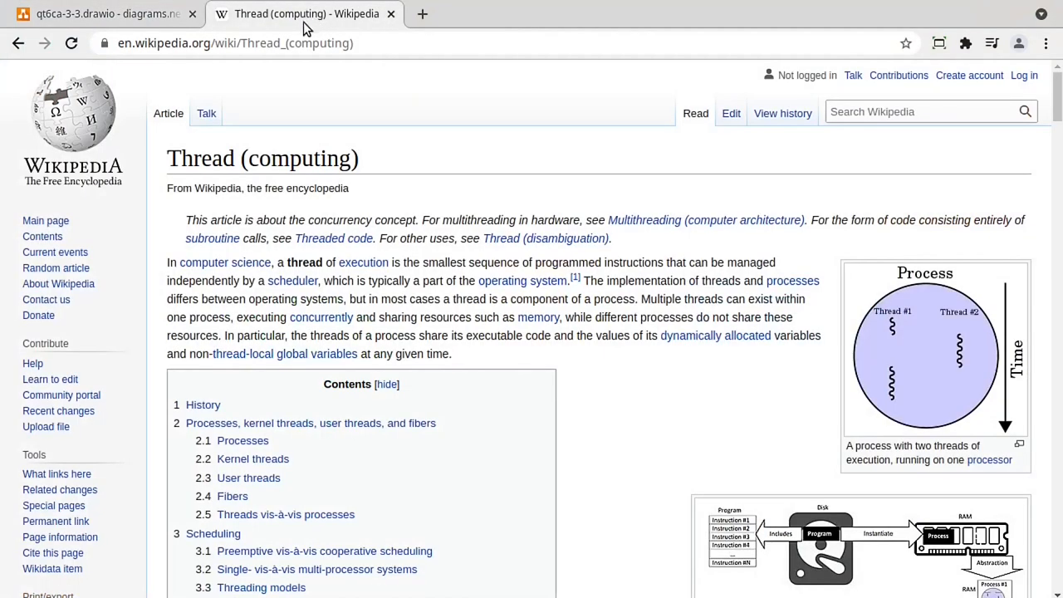
{"action": "mouse_move", "coordinate": [405, 204]}
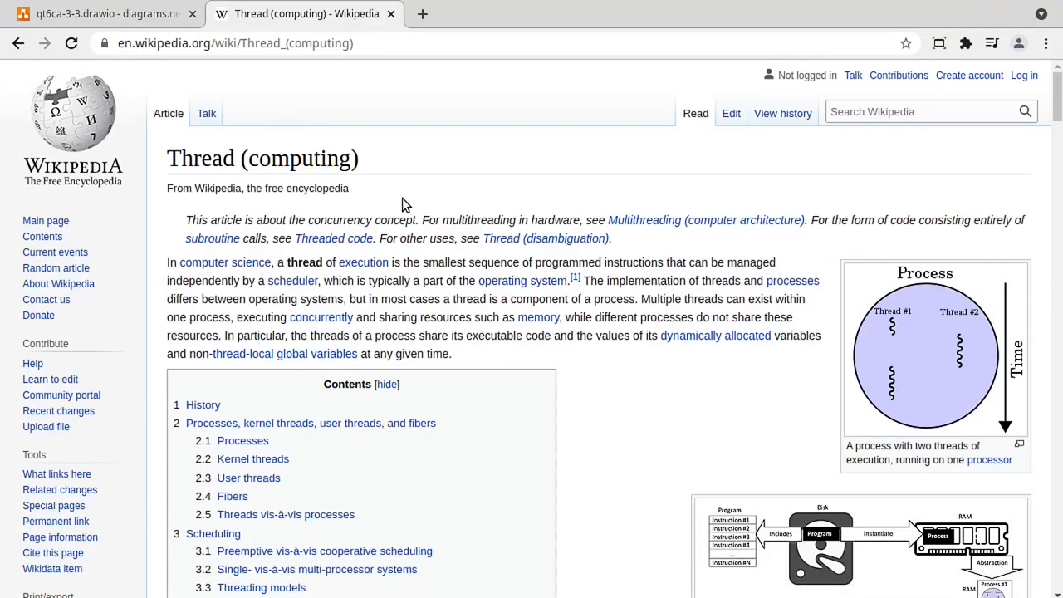
{"action": "left_click", "coordinate": [108, 13]}
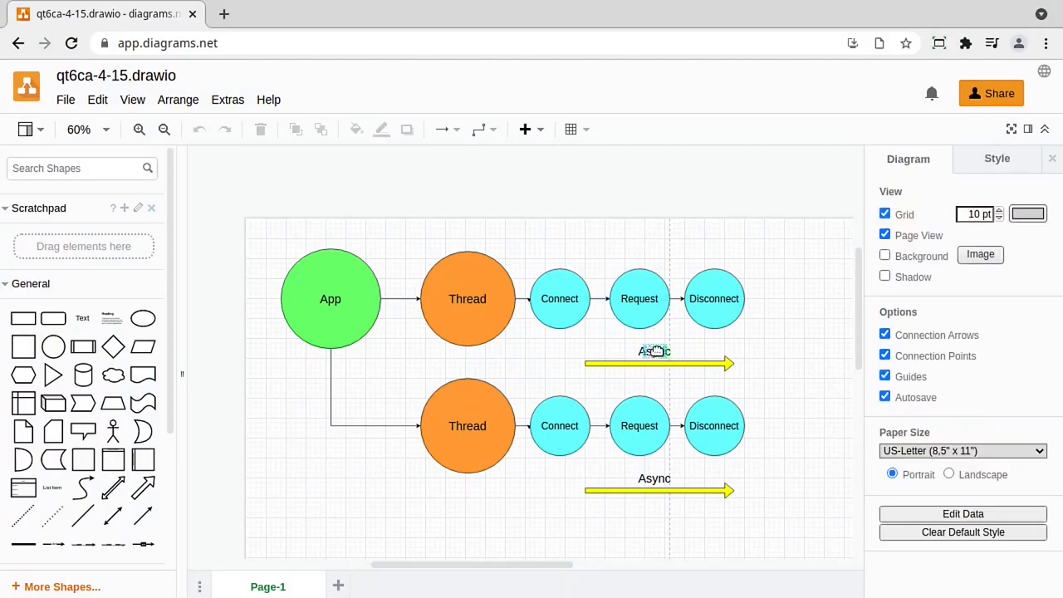
Show the qt6ca-4-15 diagram of an App running two async Connect, Request, Disconnect threads, zoomed to 85%
{"action": "left_click", "coordinate": [140, 129]}
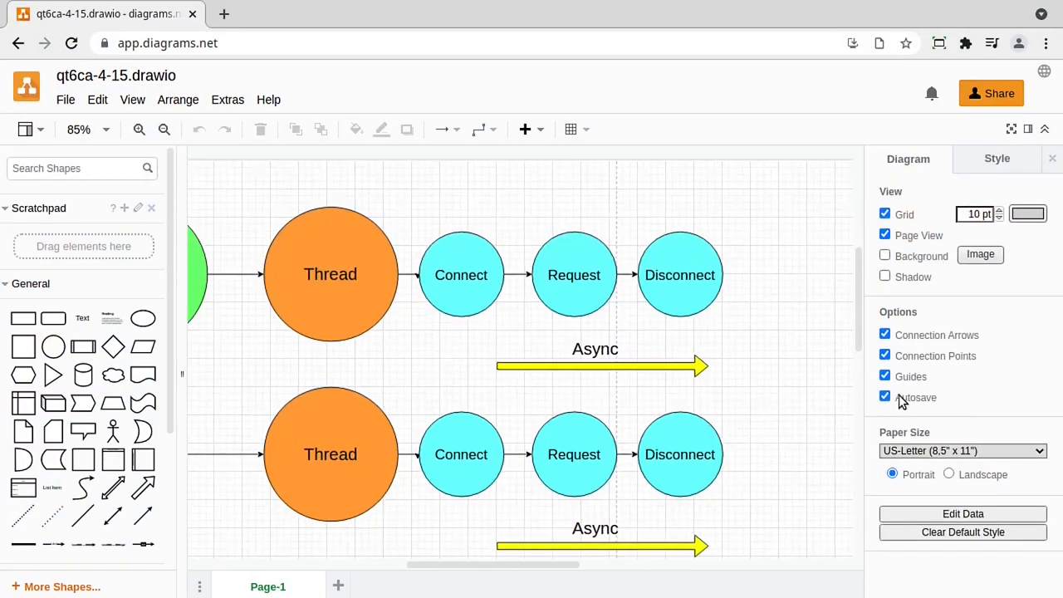
{"action": "scroll", "scroll_direction": "down", "scroll_amount": 3}
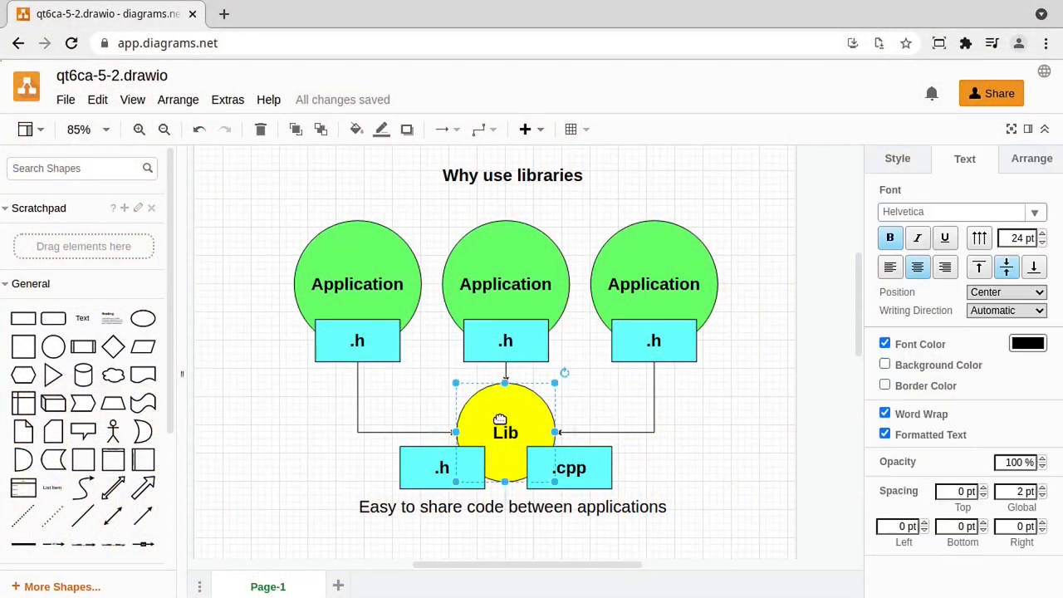
Show the qt6ca-5-2 libraries diagram, then the qt6ca-7-2 Testing diagram of unit, integration, systems and acceptance stages
{"action": "left_click", "coordinate": [357, 284]}
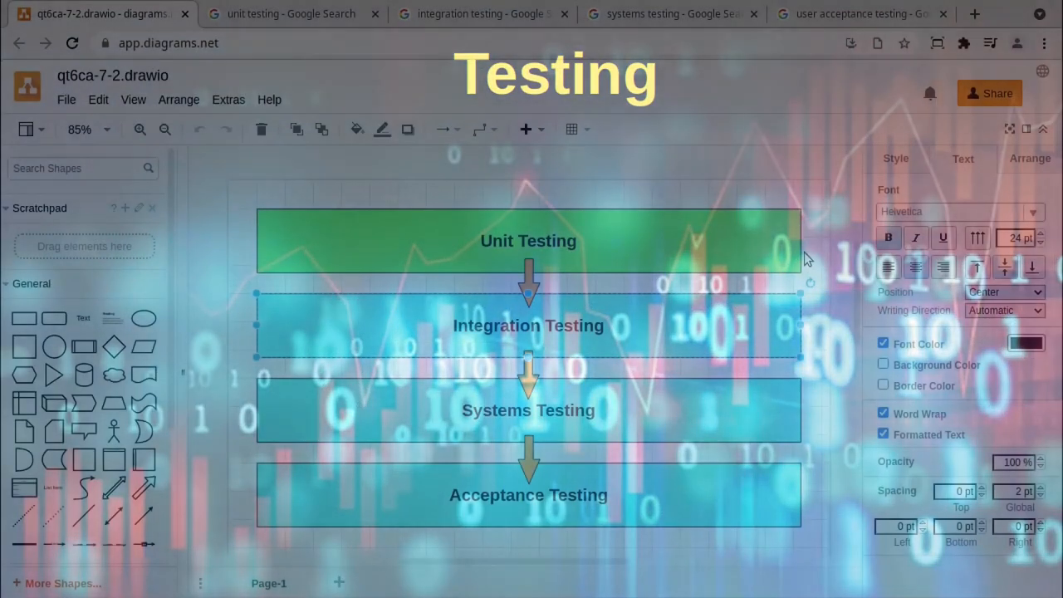
{"action": "left_click", "coordinate": [395, 196]}
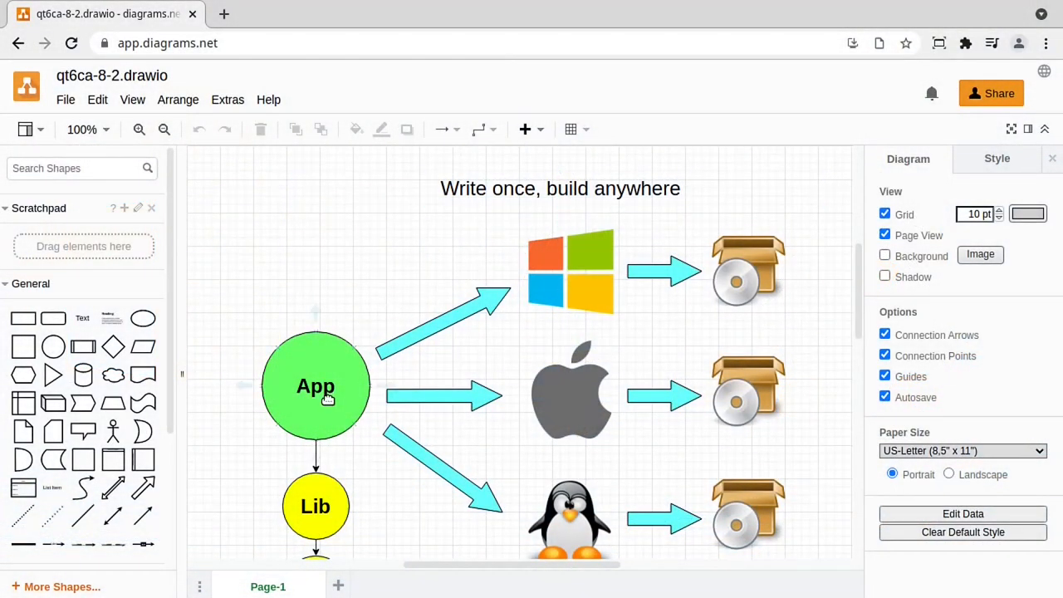
Bring up the qt6ca-8-2 diagram and select the App circle linked to Windows, macOS and Linux builds
{"action": "left_click", "coordinate": [568, 519]}
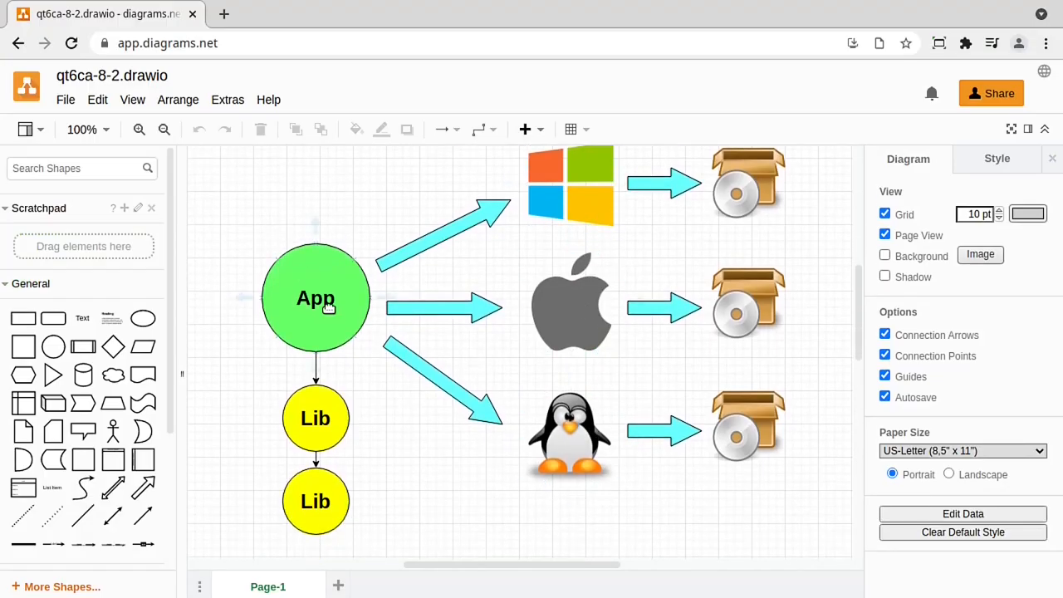
{"action": "left_click", "coordinate": [316, 297]}
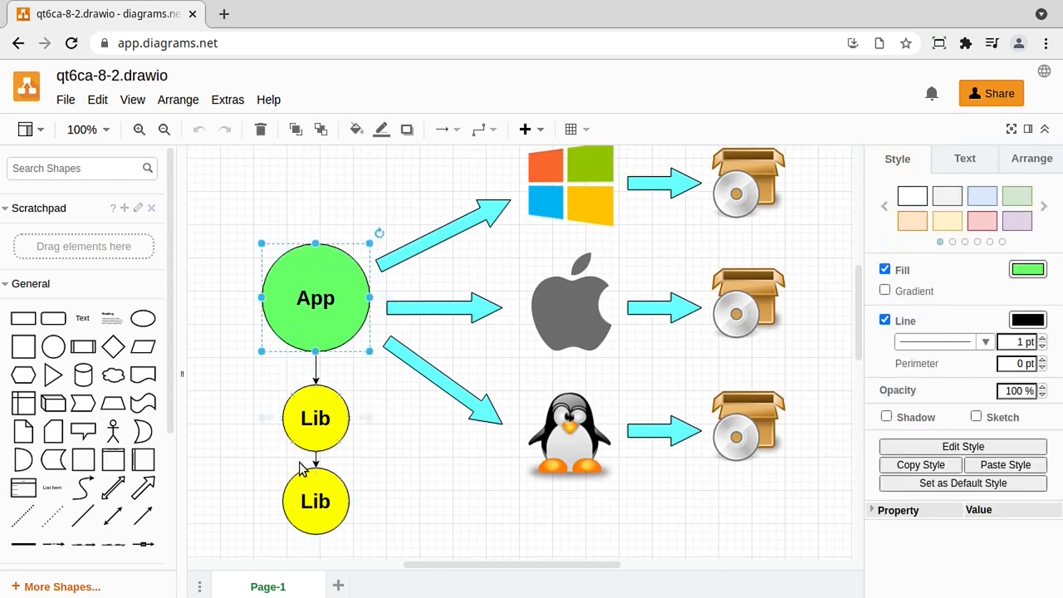